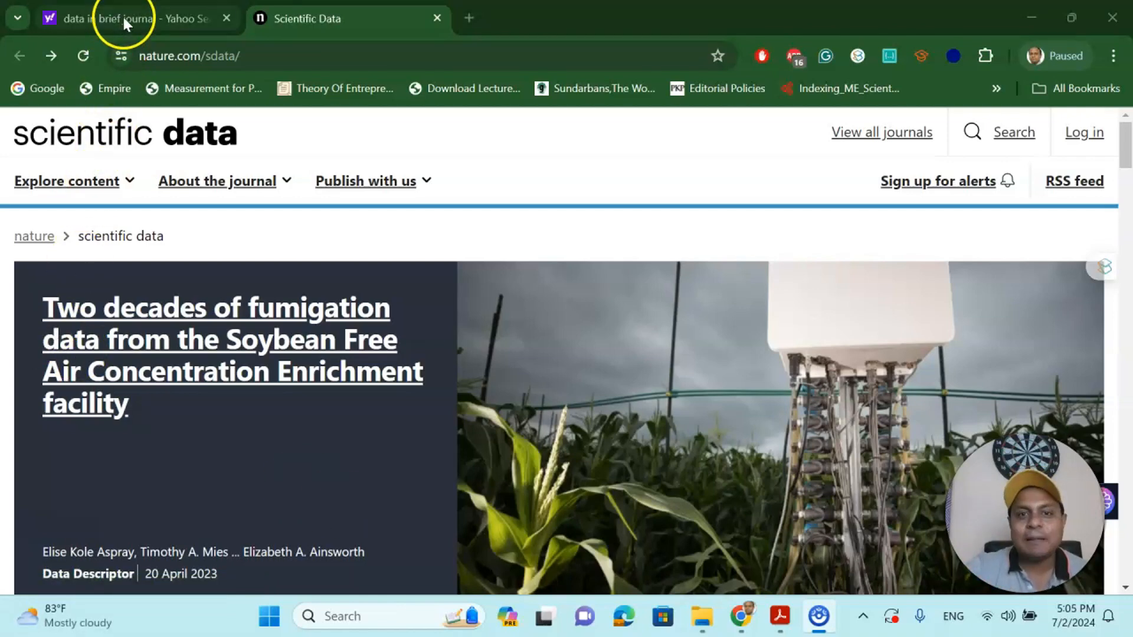
From the Yahoo results for 'data in brief journal', open the Data in Brief ScienceDirect homepage
left_click(112, 17)
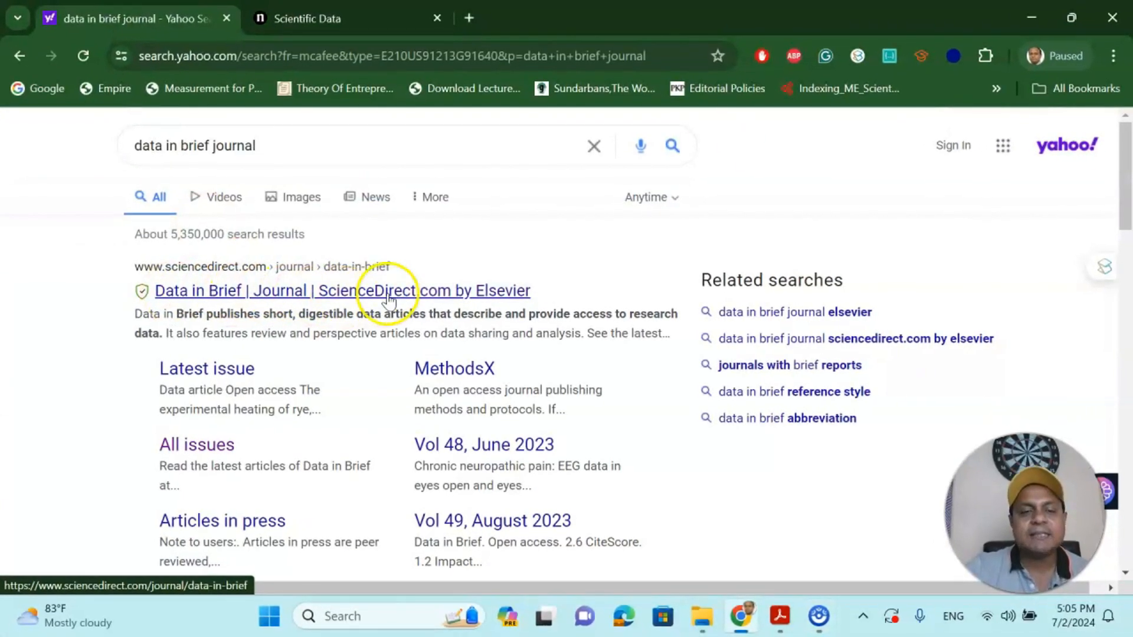
left_click(343, 290)
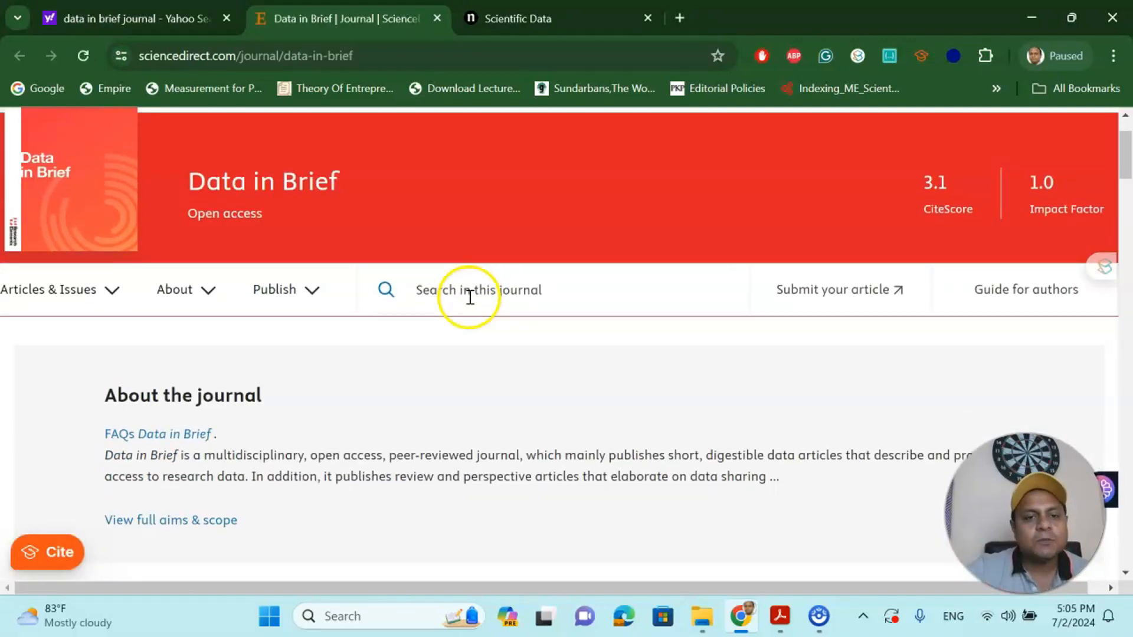
scroll("down", 3)
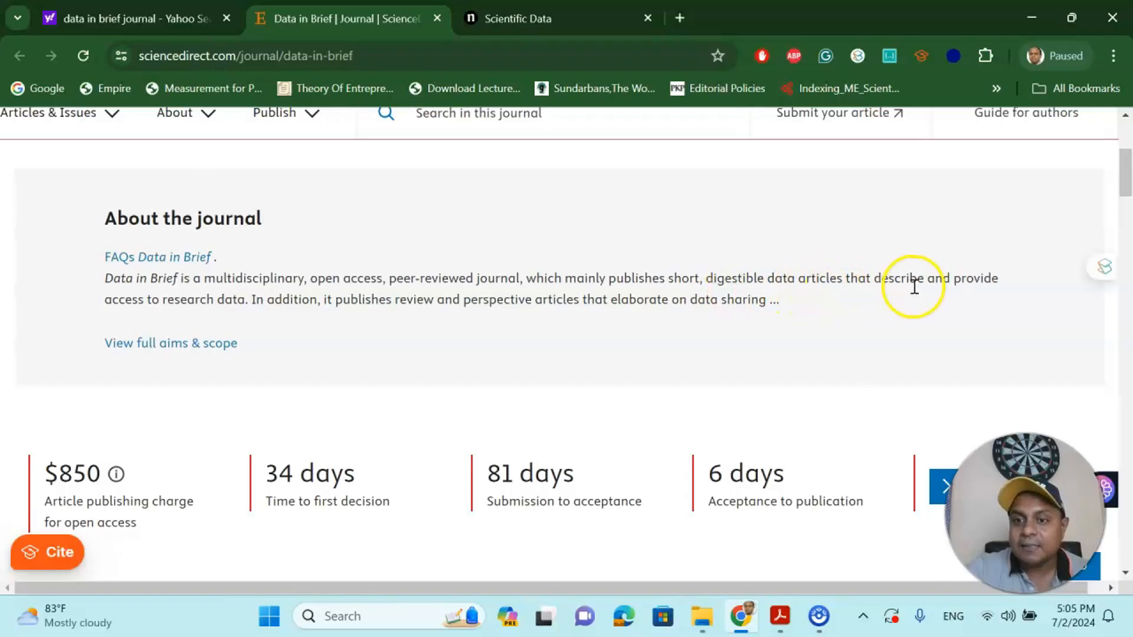
mouse_move(242, 318)
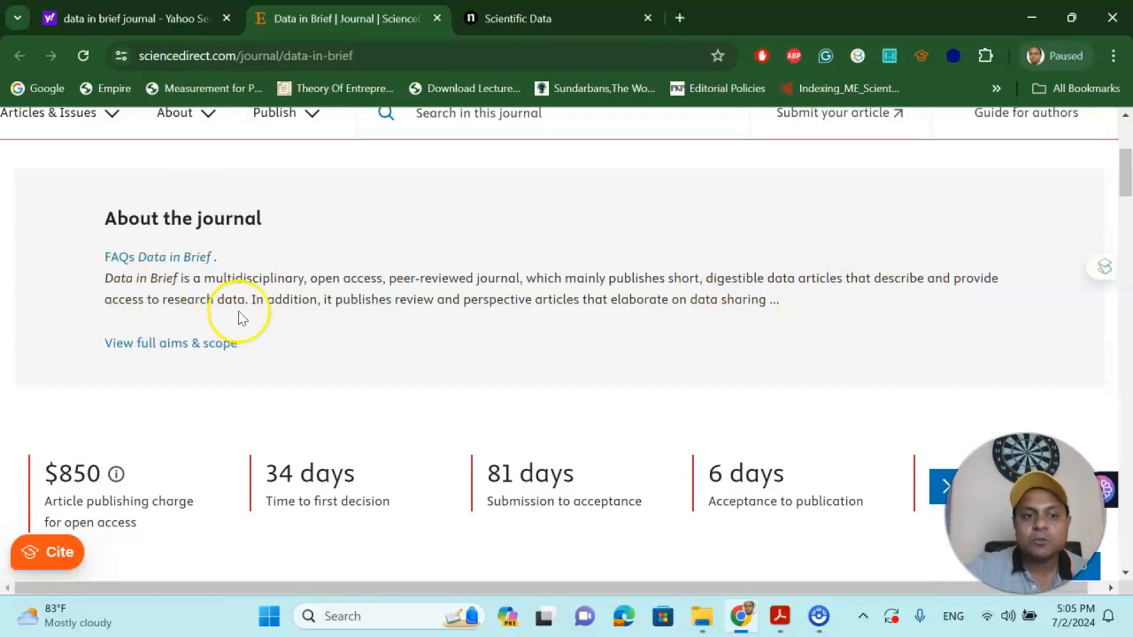
mouse_move(396, 314)
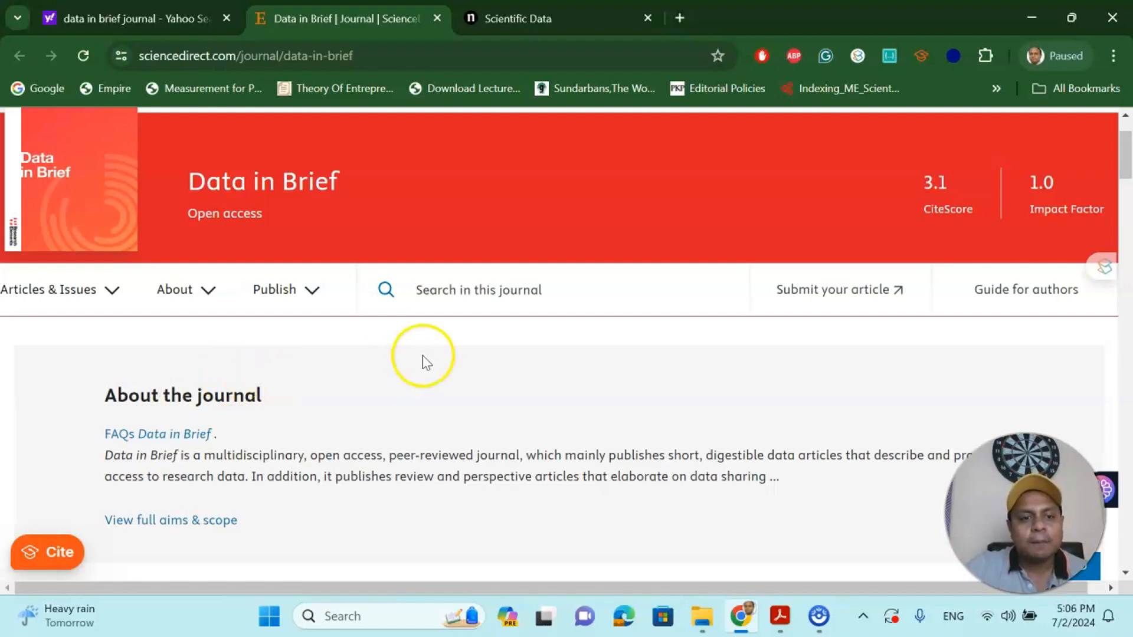
scroll("down", 3)
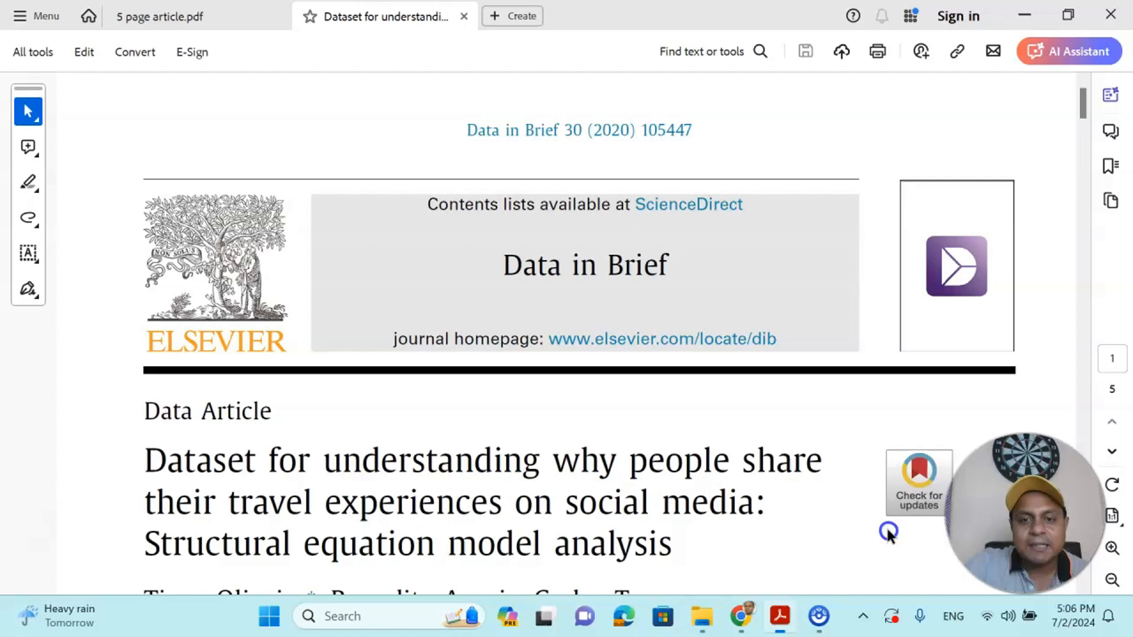
Scroll the Data in Brief travel-experience article down to its article info, keywords and abstract
scroll("down", 3)
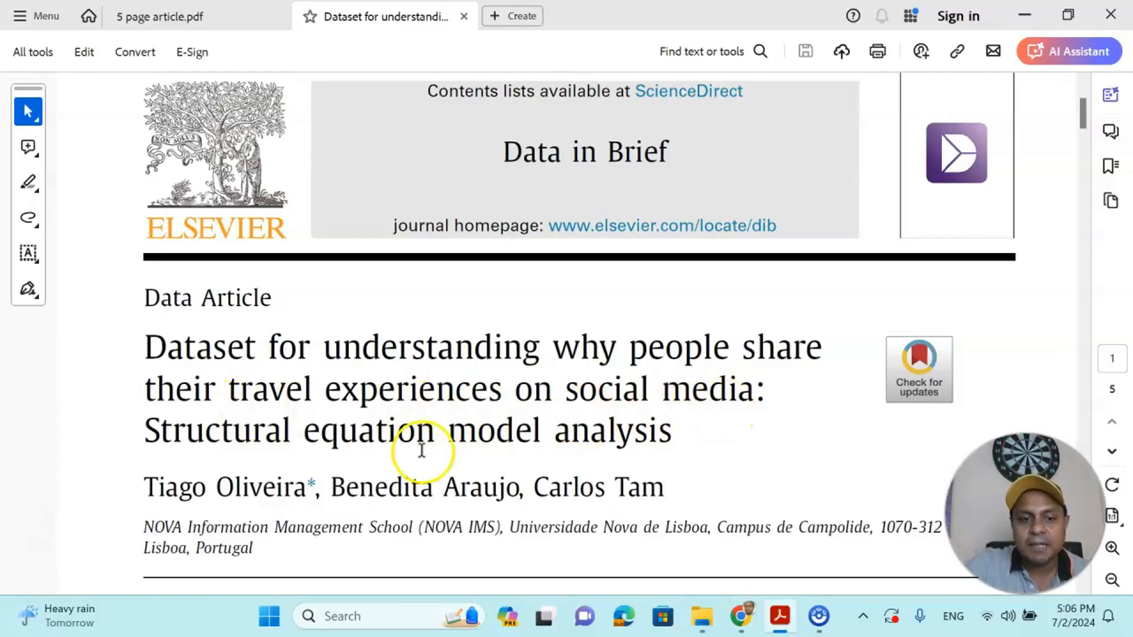
mouse_move(596, 441)
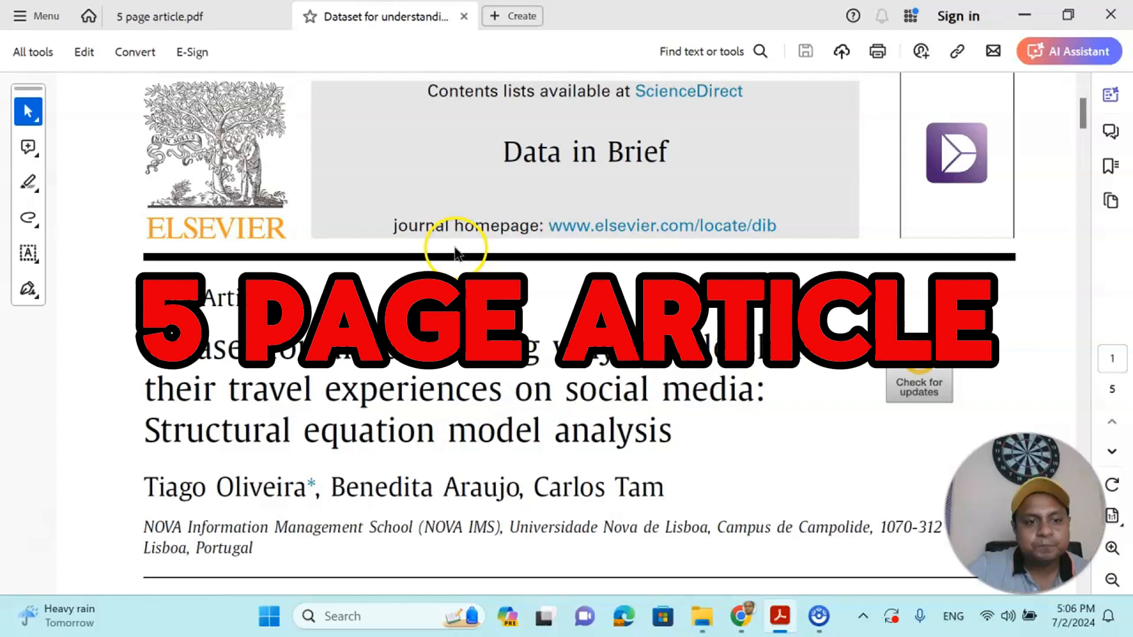
scroll("down", 3)
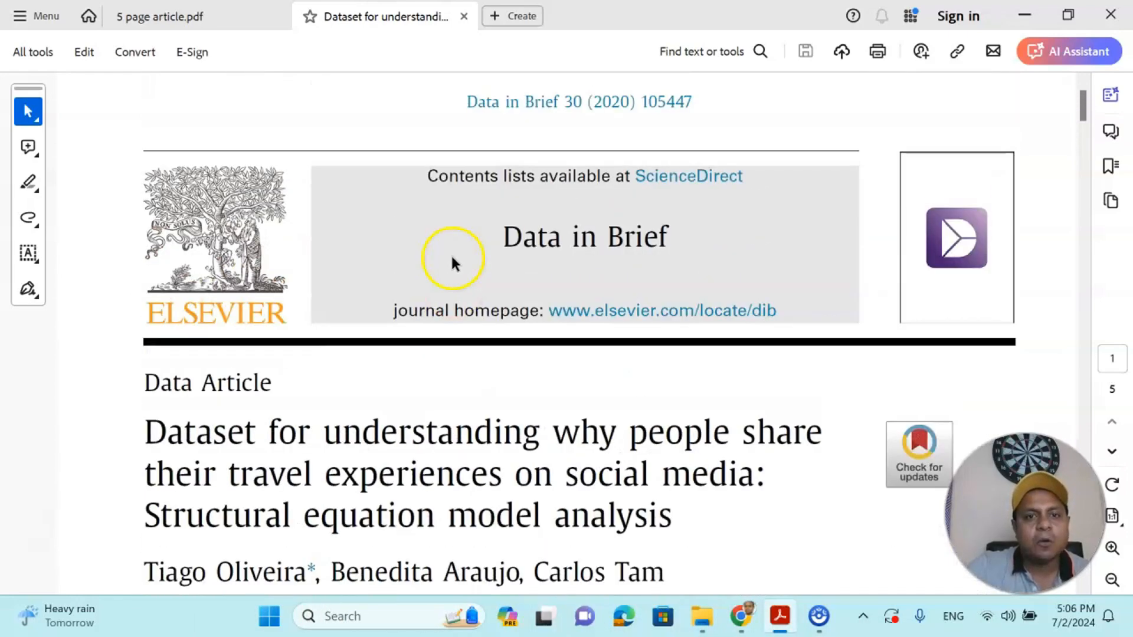
scroll("down", 3)
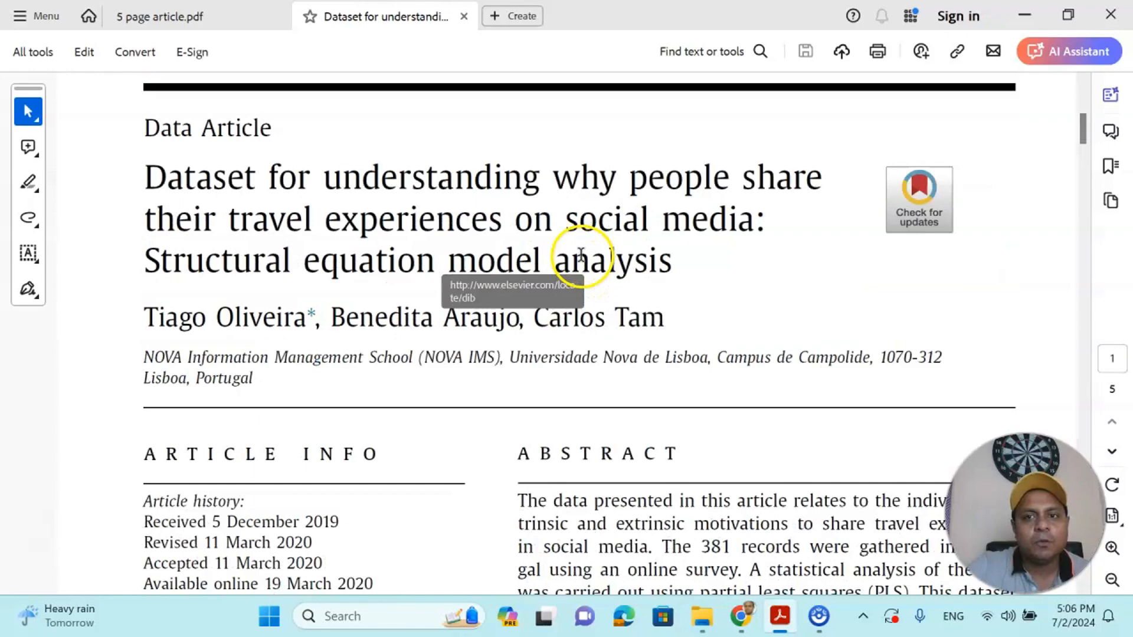
scroll("down", 3)
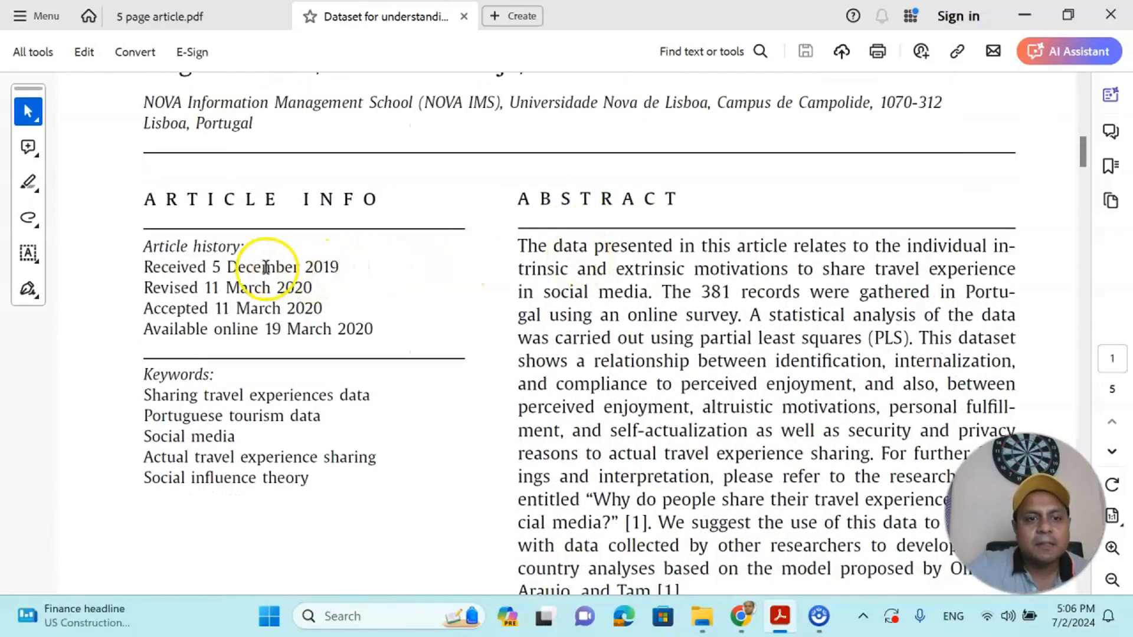
mouse_move(329, 282)
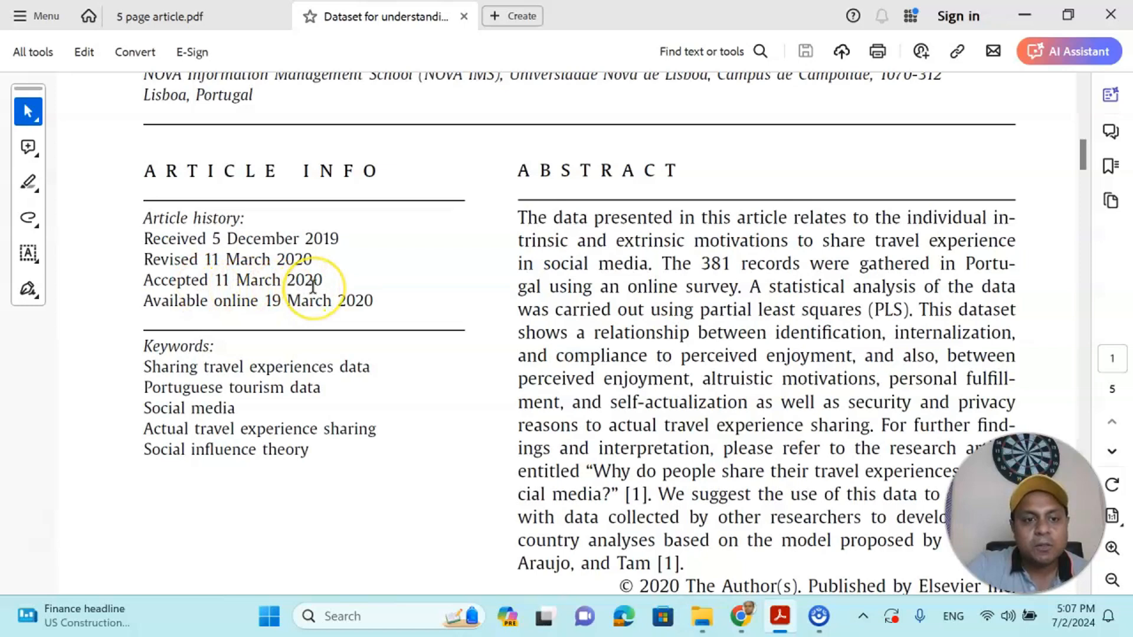
scroll("down", 3)
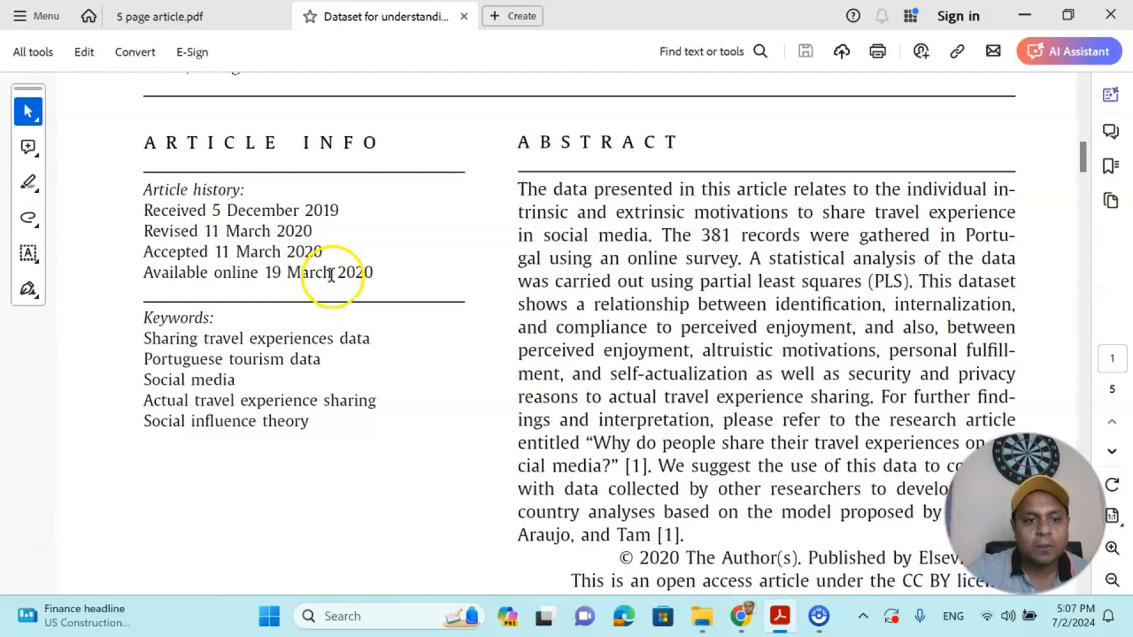
scroll("down", 3)
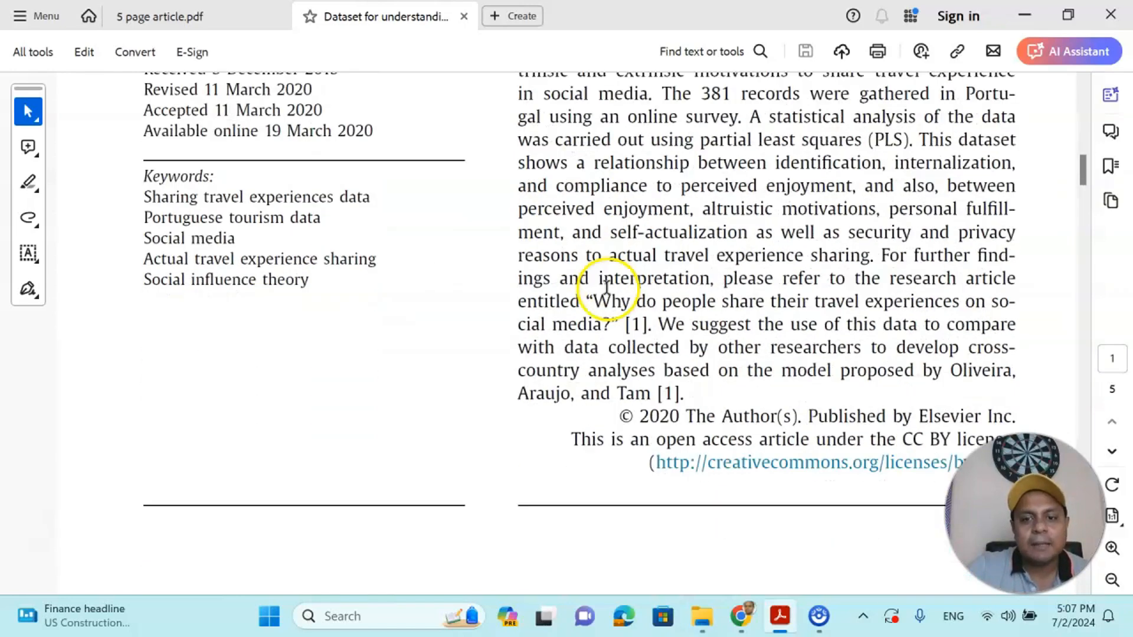
Scroll to page 2 to view the Specifications table and Value of the data bullets
scroll("down", 3)
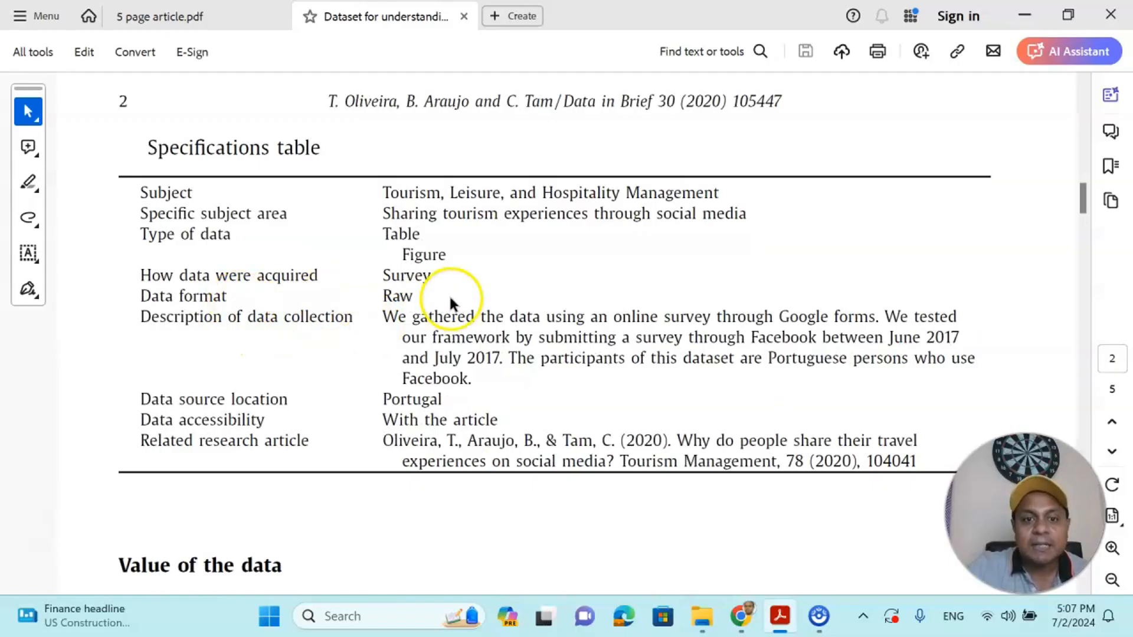
mouse_move(333, 327)
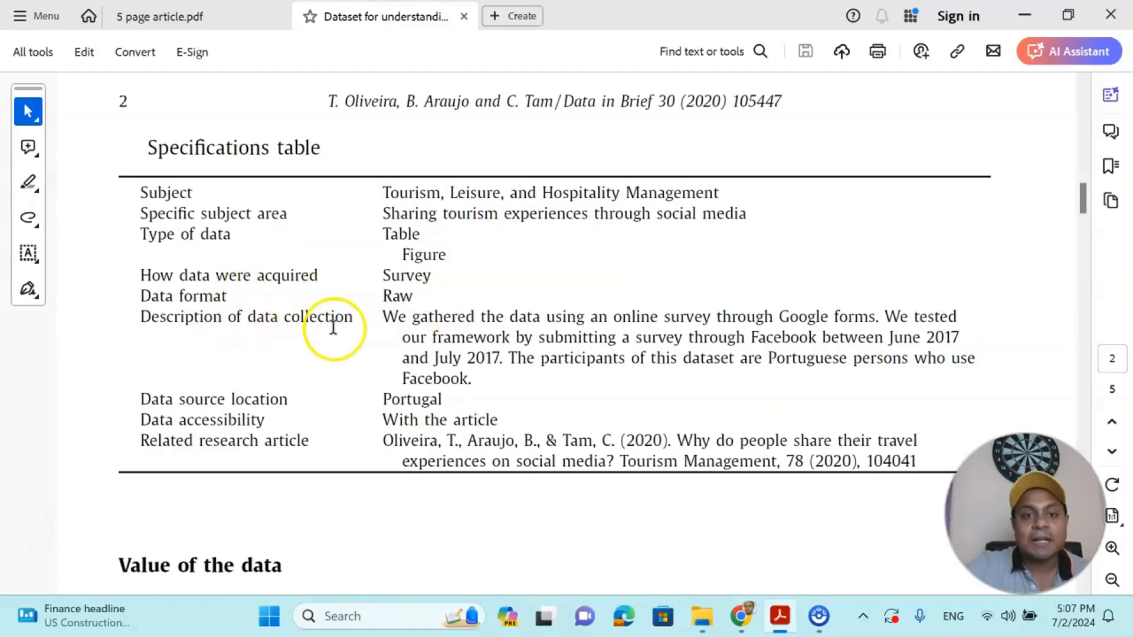
scroll("down", 3)
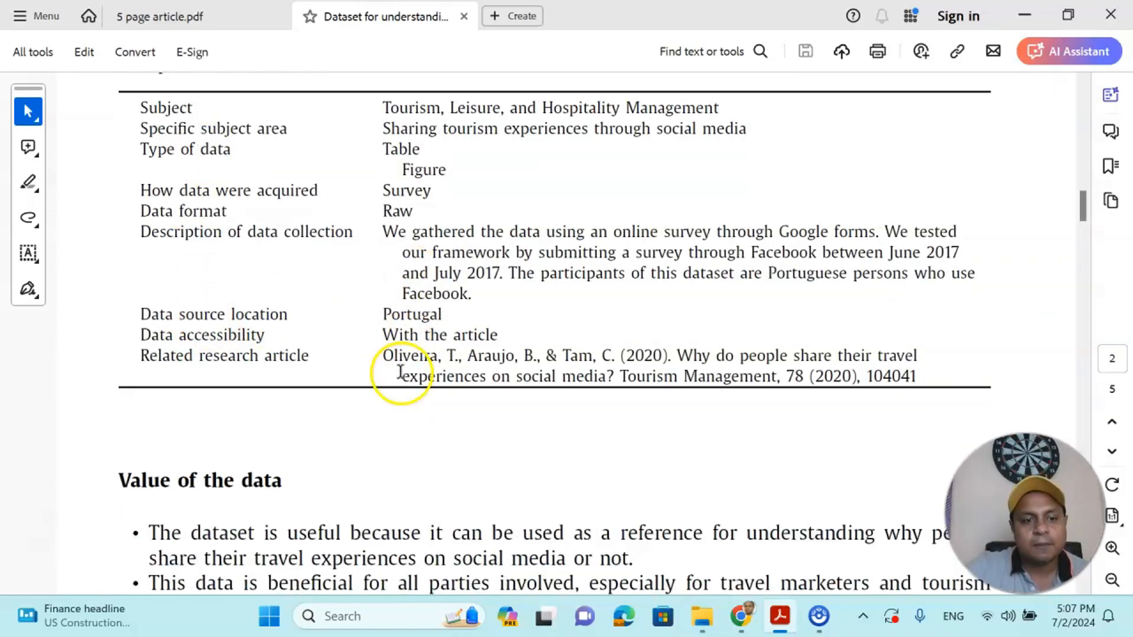
scroll("down", 3)
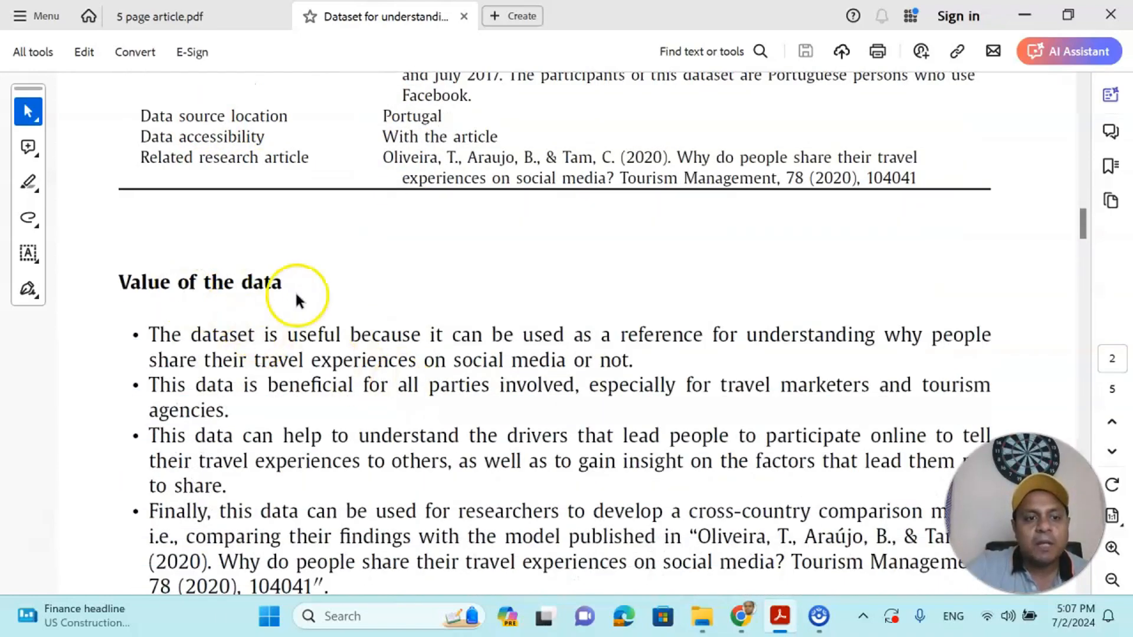
scroll("down", 3)
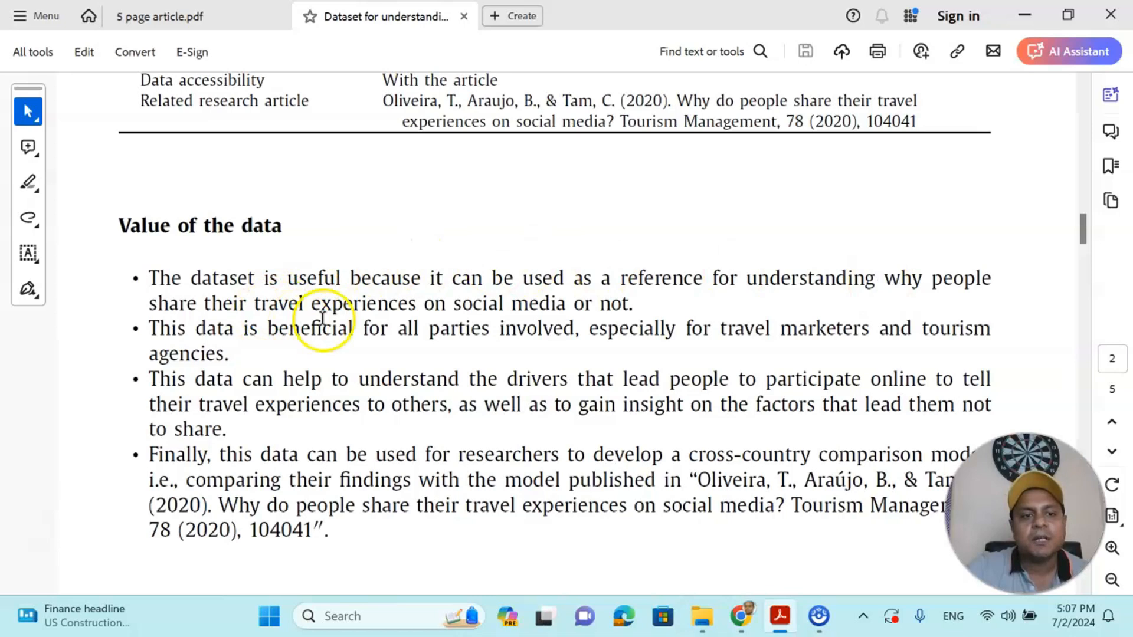
mouse_move(538, 327)
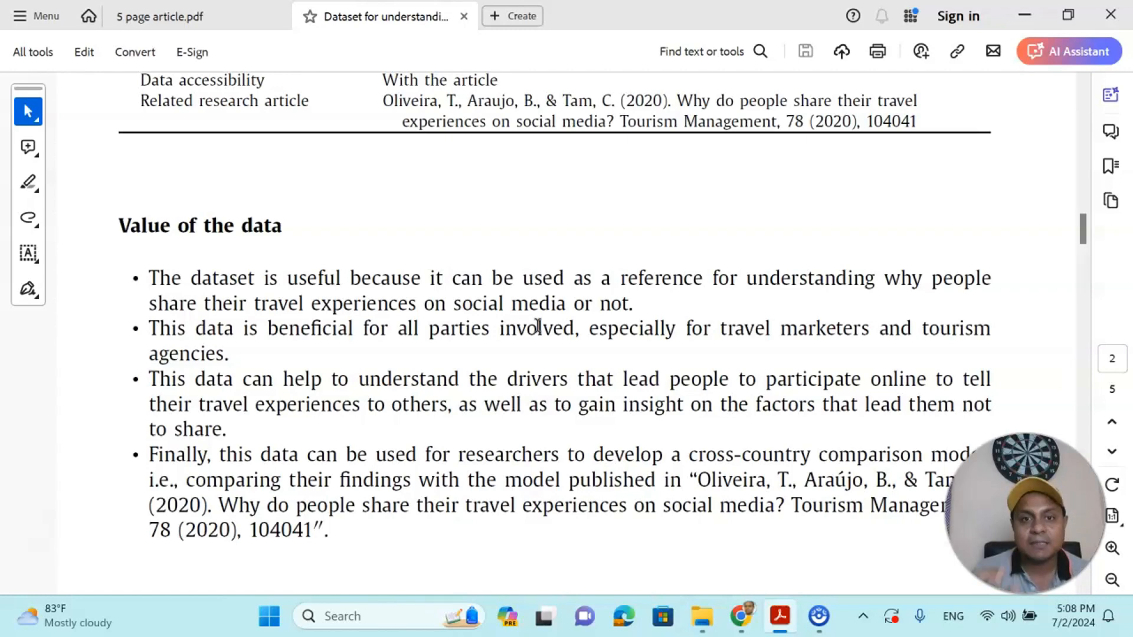
Scroll down through the article's results Tables 1–3
scroll("down", 3)
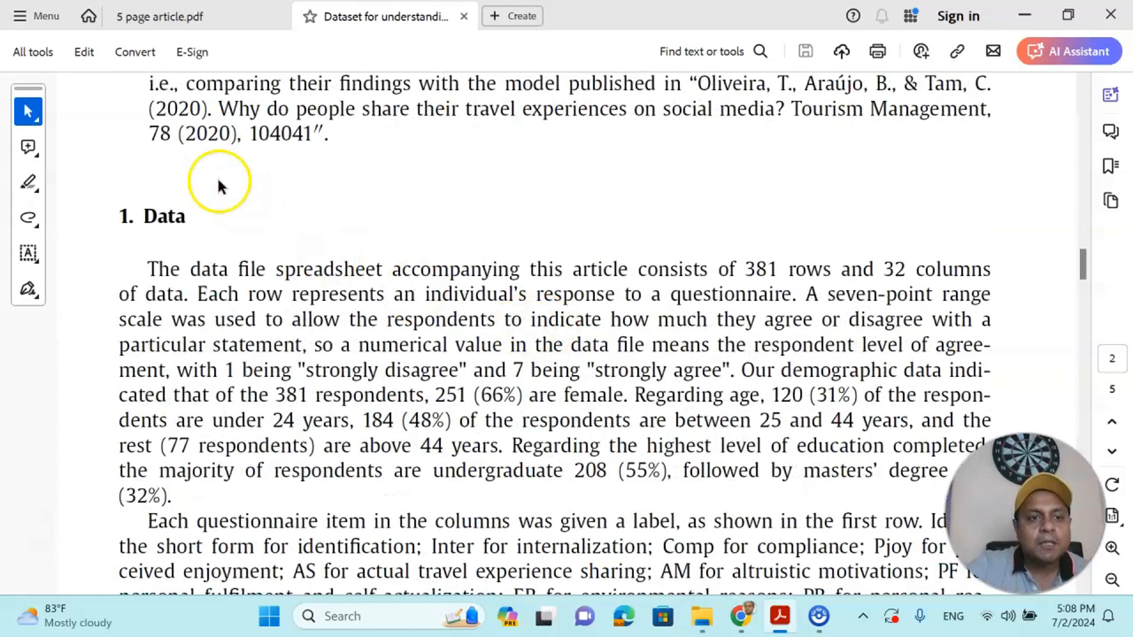
scroll("down", 3)
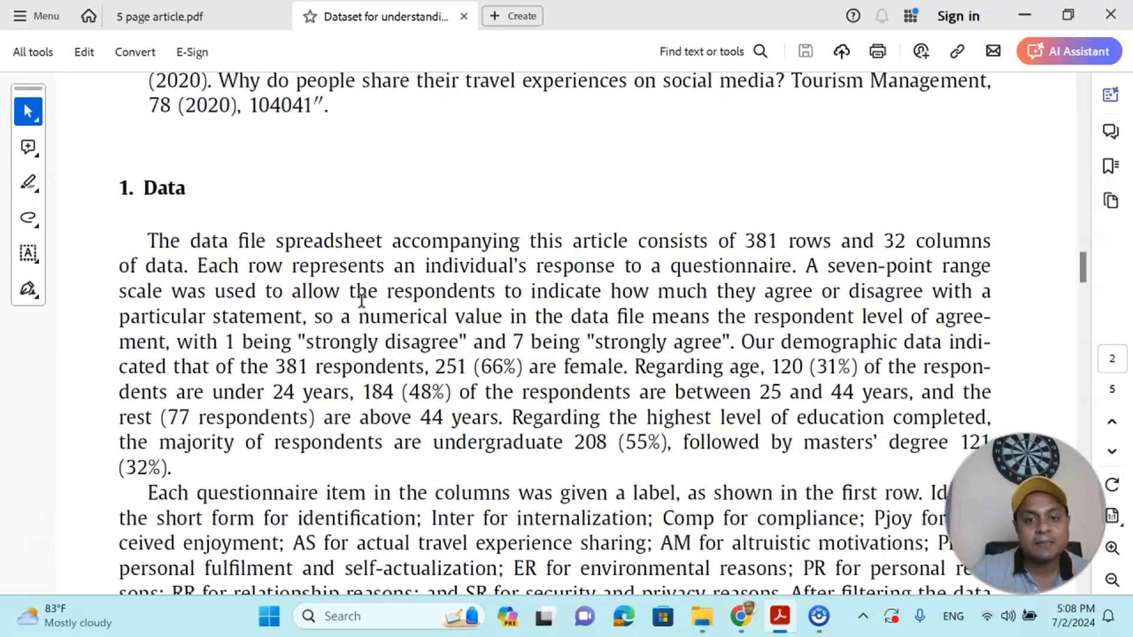
scroll("down", 3)
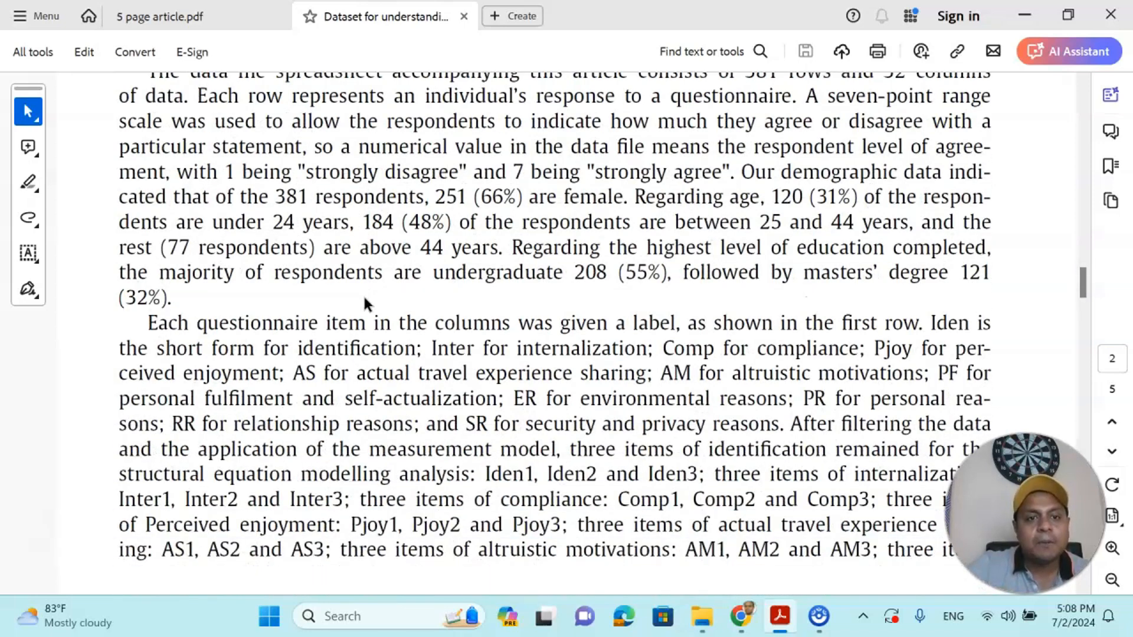
scroll("down", 3)
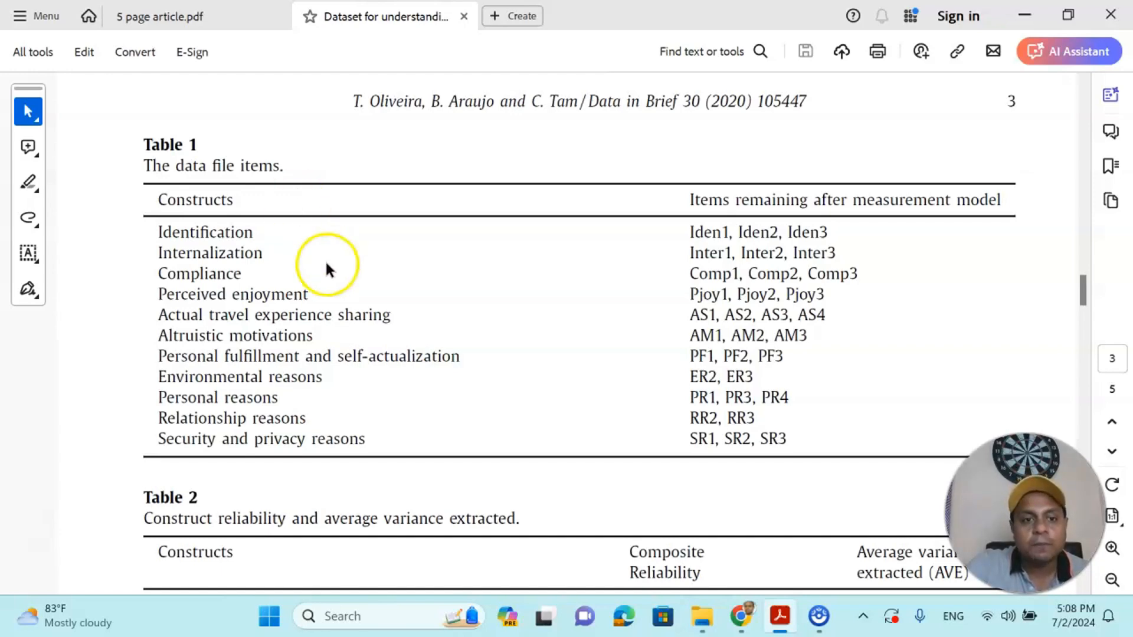
scroll("down", 3)
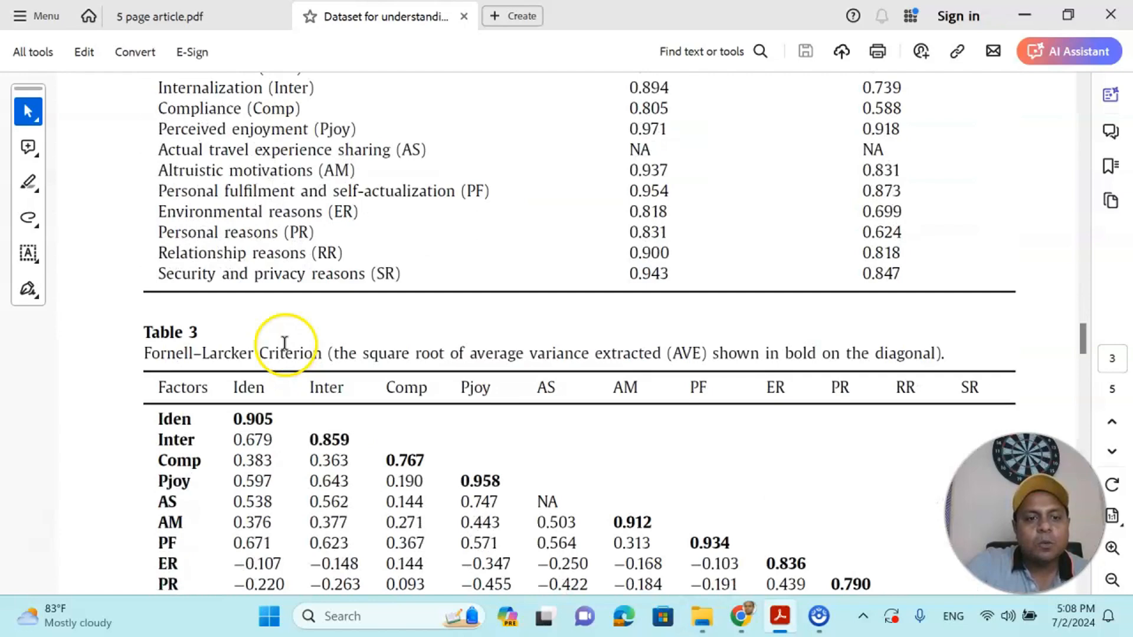
scroll("down", 3)
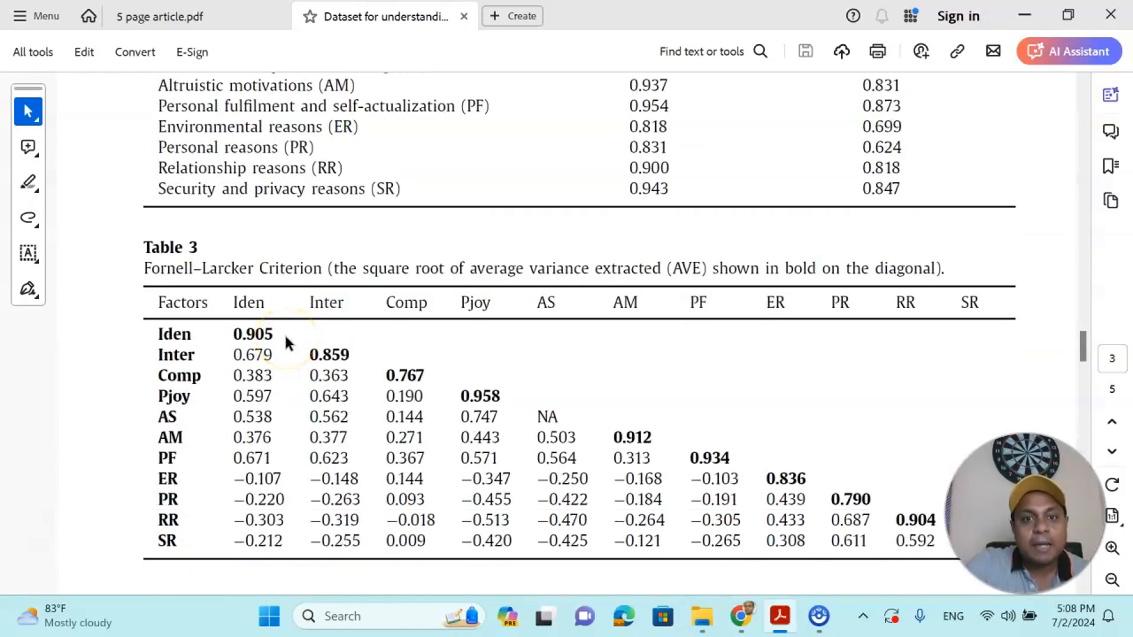
Continue to page 4 showing Table 4 on the formative construct and Table 5's path coefficients
scroll("down", 3)
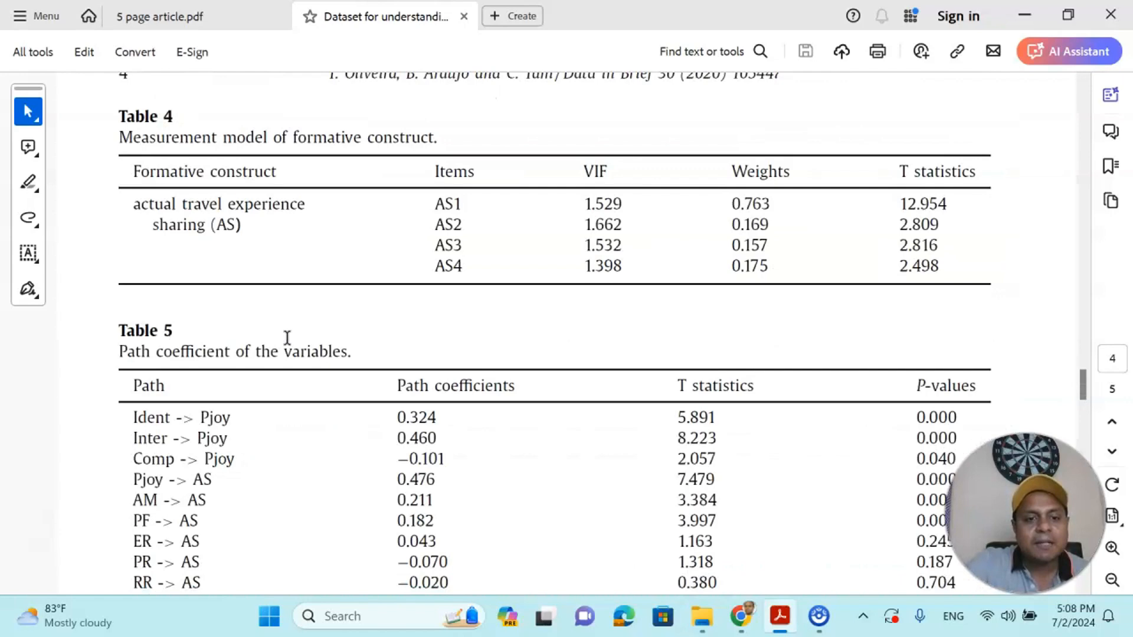
scroll("down", 3)
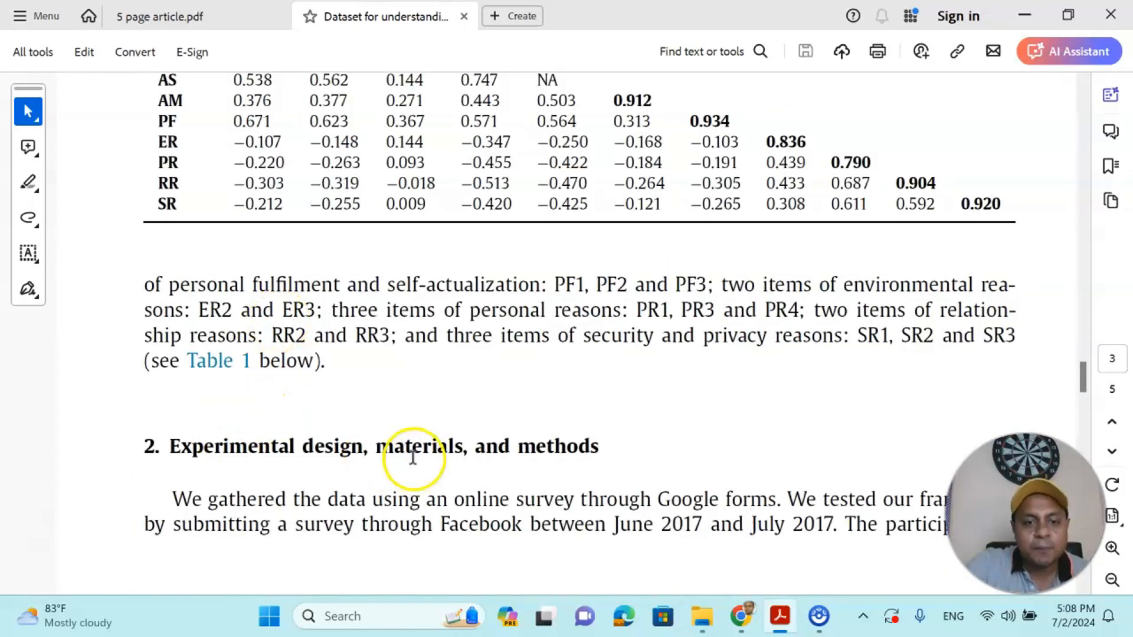
mouse_move(586, 450)
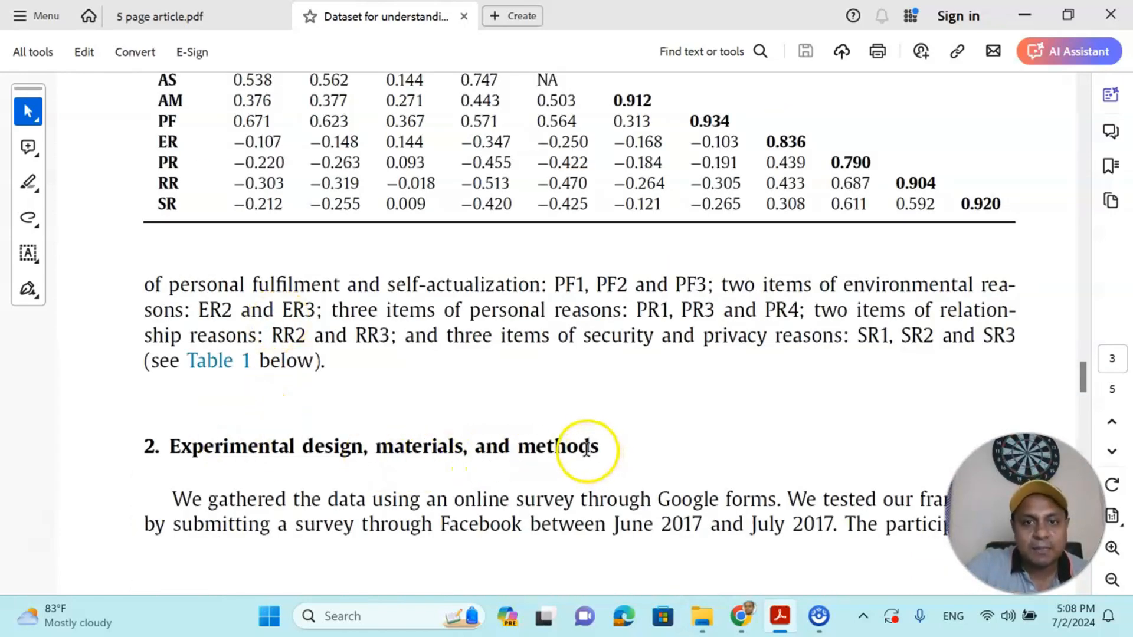
scroll("down", 3)
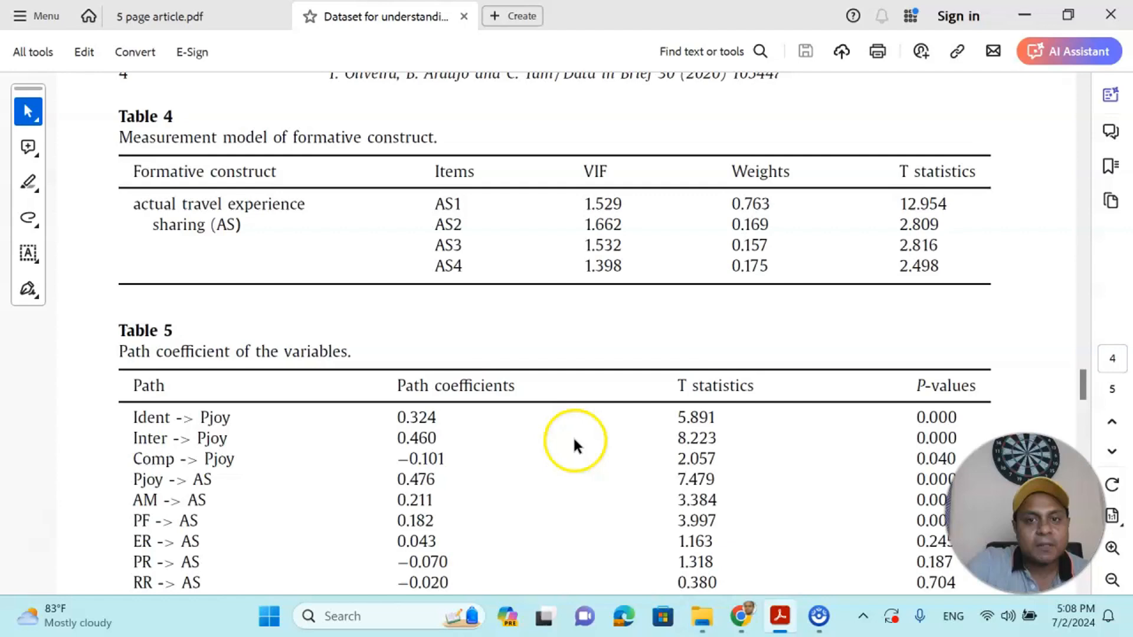
scroll("down", 3)
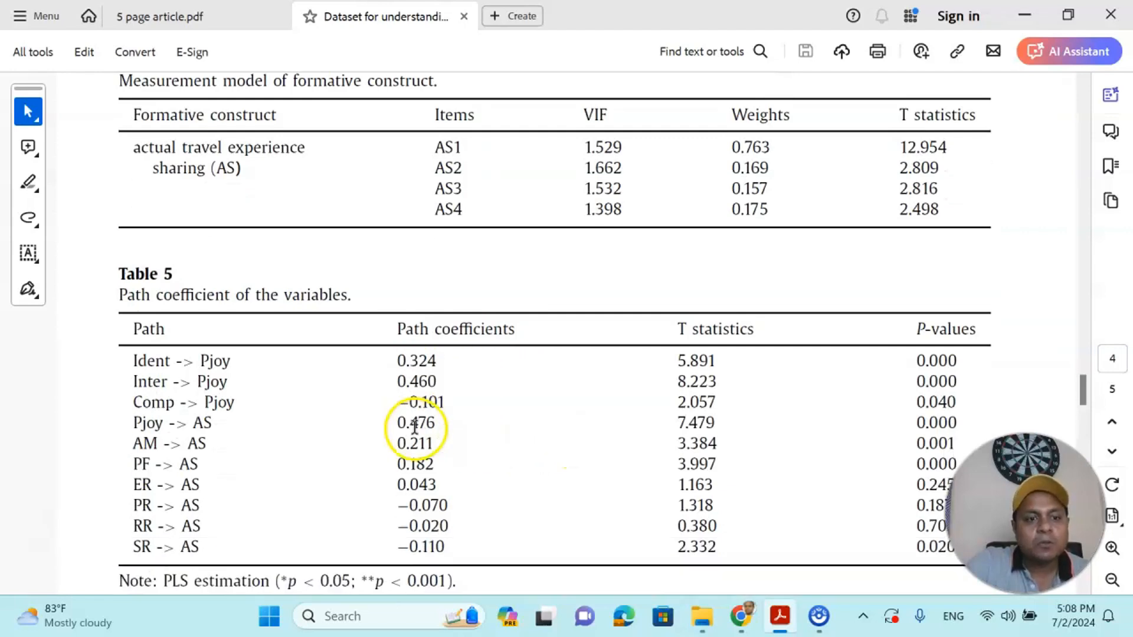
scroll("down", 3)
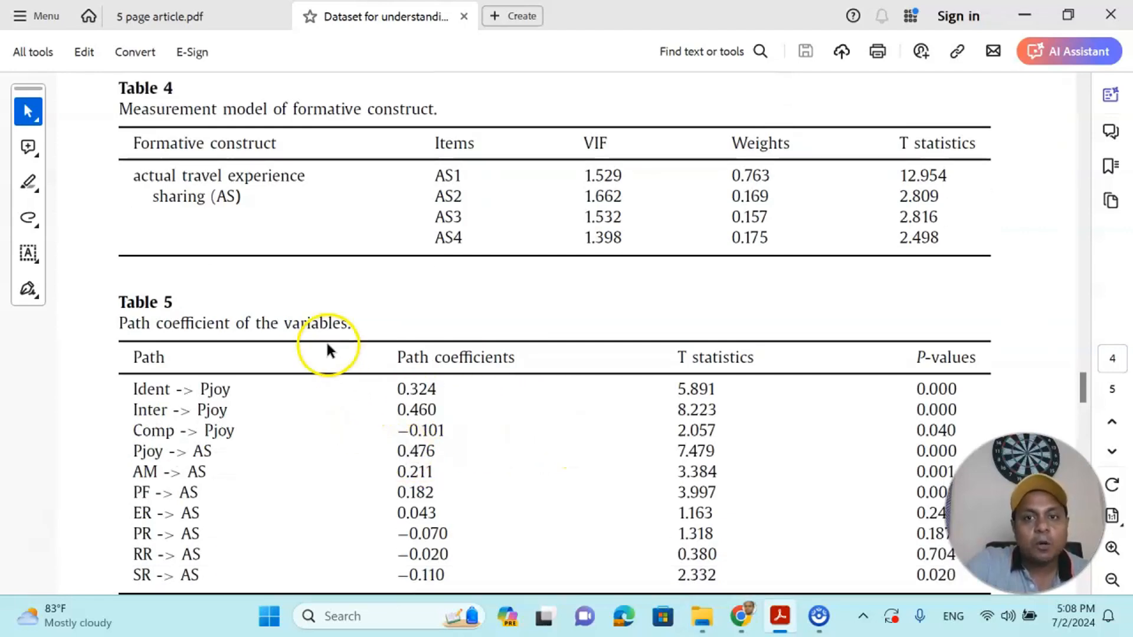
mouse_move(334, 351)
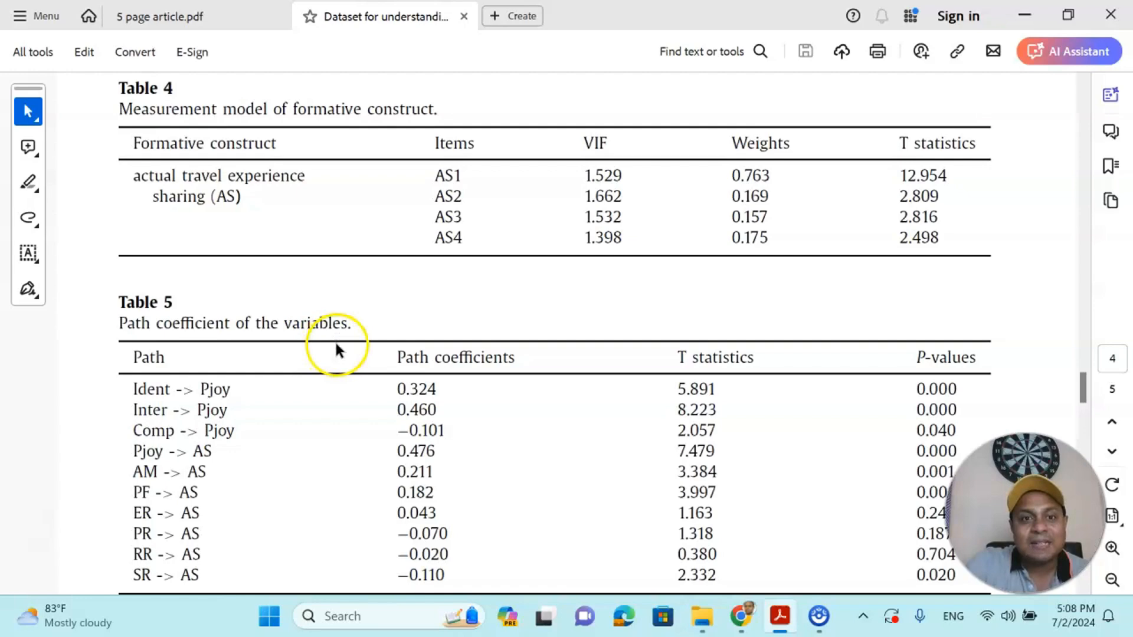
Scroll past Fig. 1 and the discussion to the declaration, supplementary materials DOI and References
scroll("down", 3)
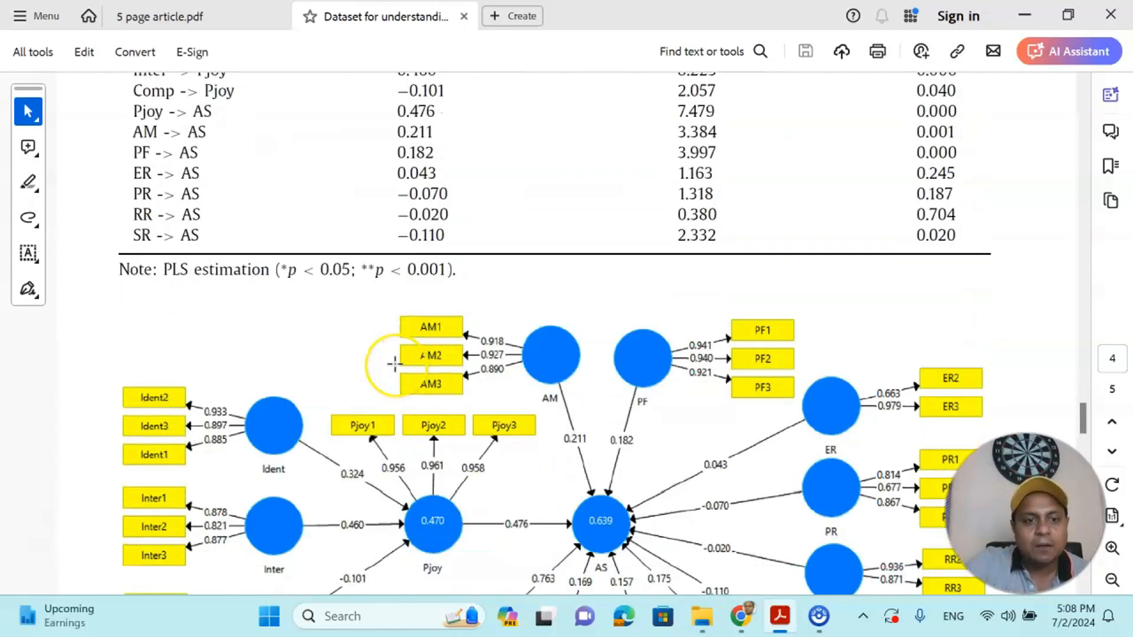
scroll("down", 3)
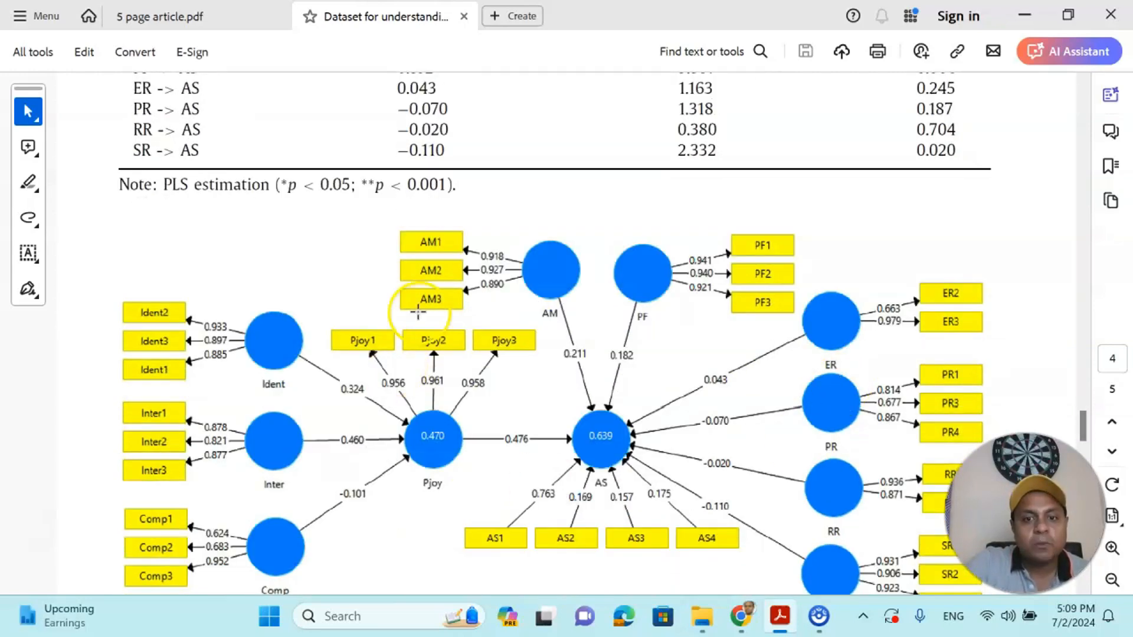
scroll("down", 3)
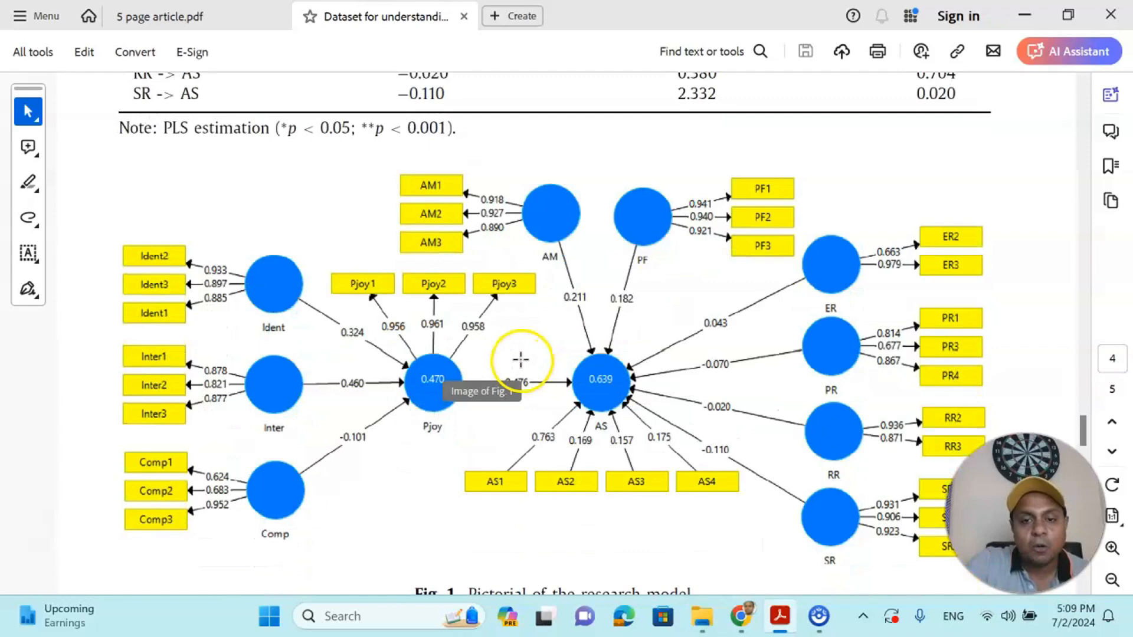
scroll("down", 3)
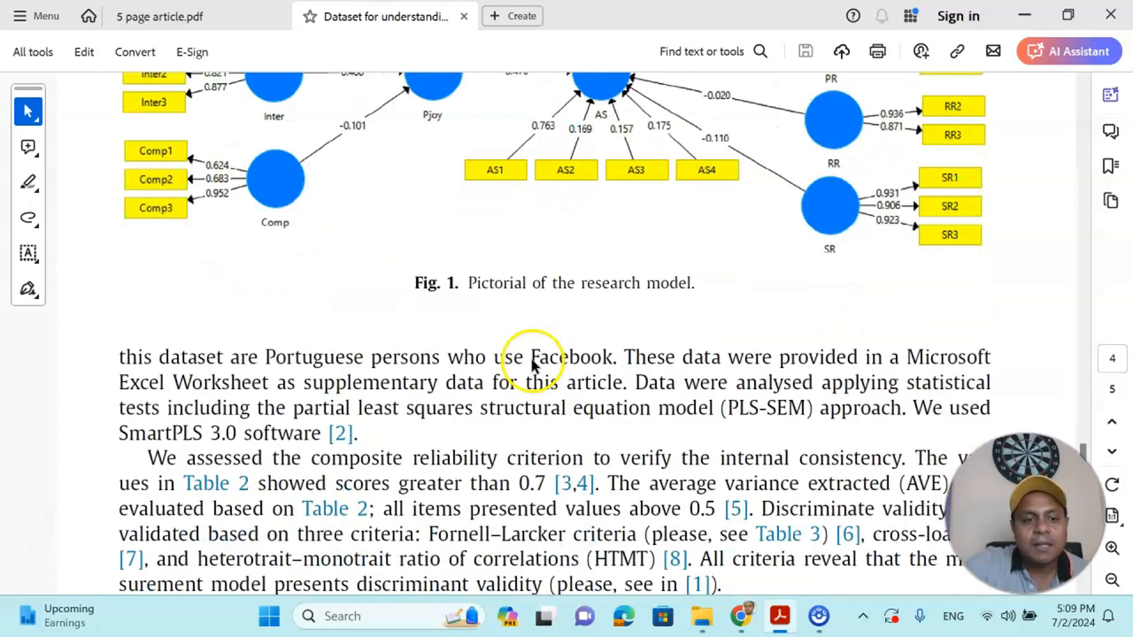
scroll("down", 3)
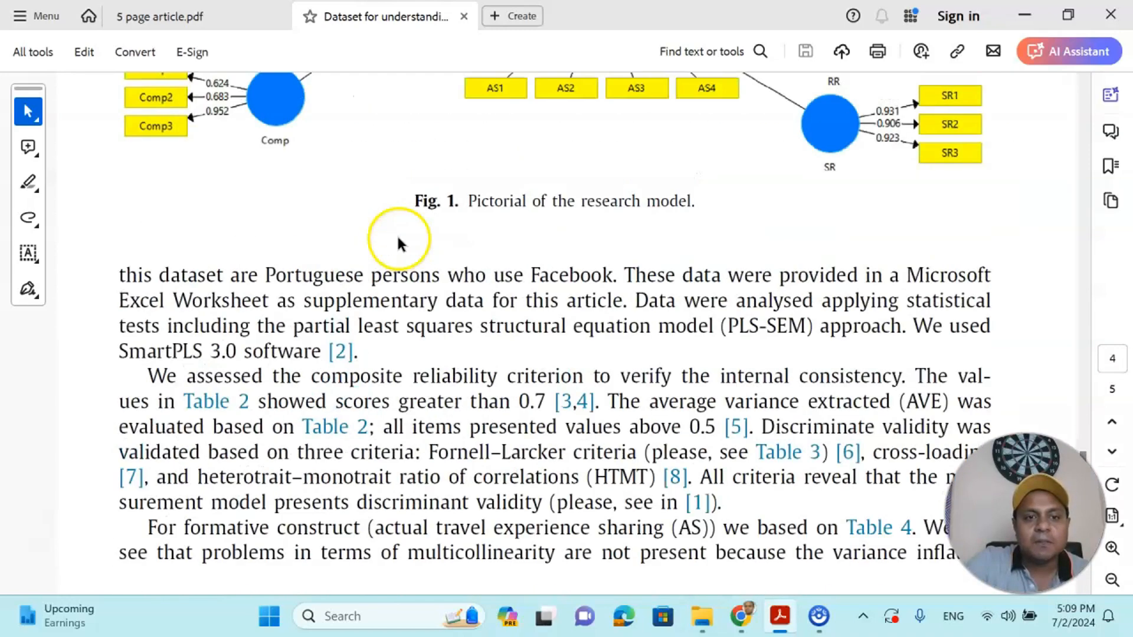
scroll("down", 3)
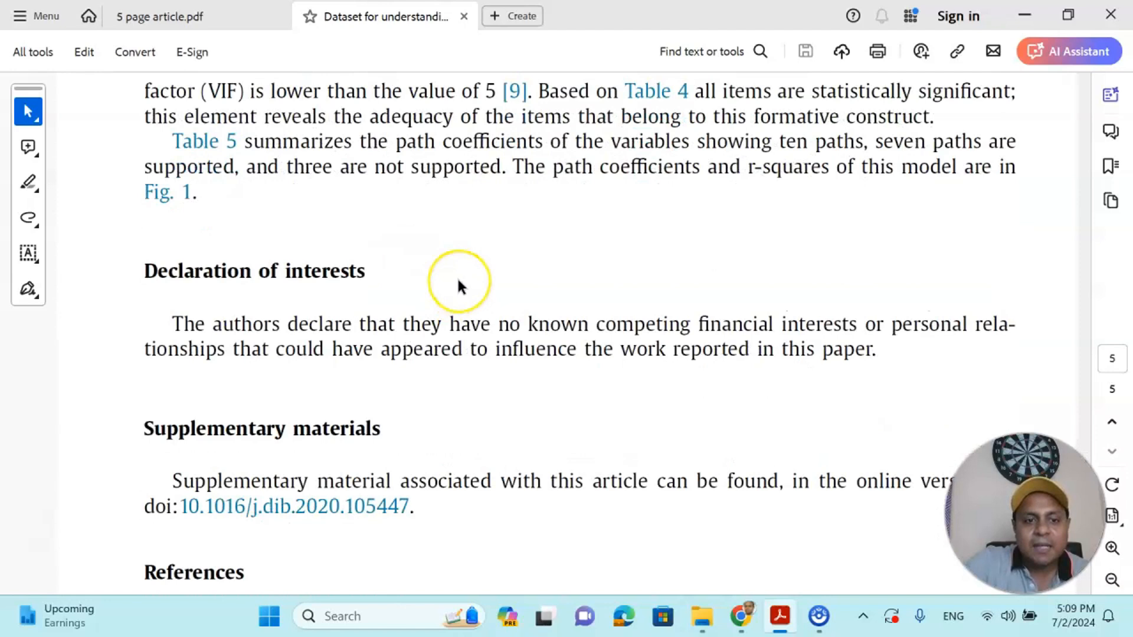
scroll("down", 3)
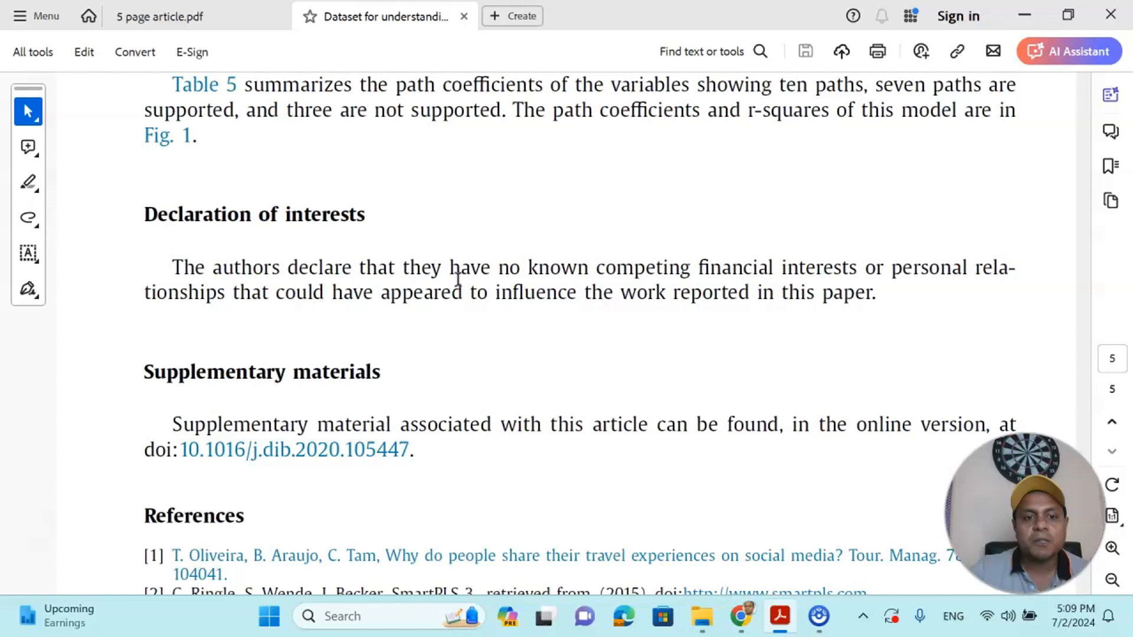
scroll("down", 3)
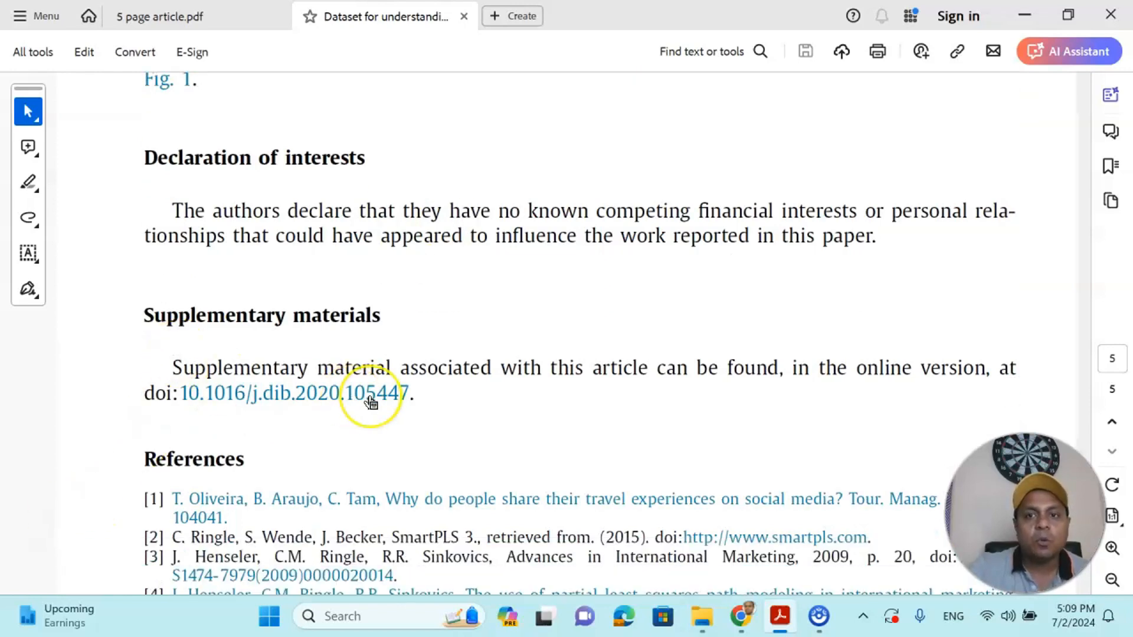
mouse_move(369, 402)
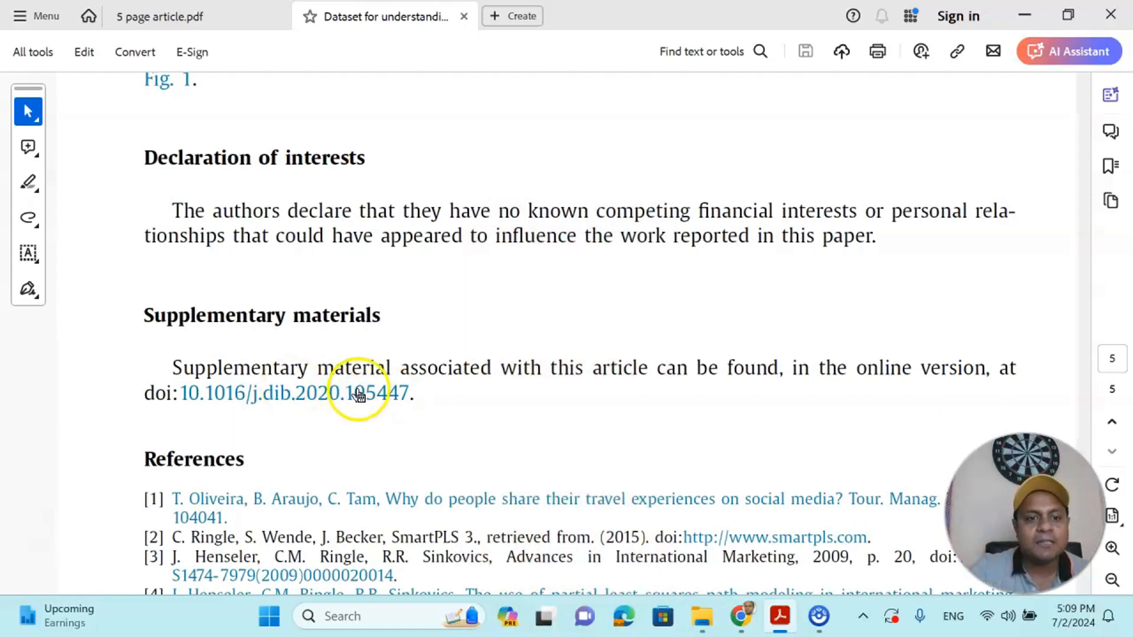
mouse_move(321, 433)
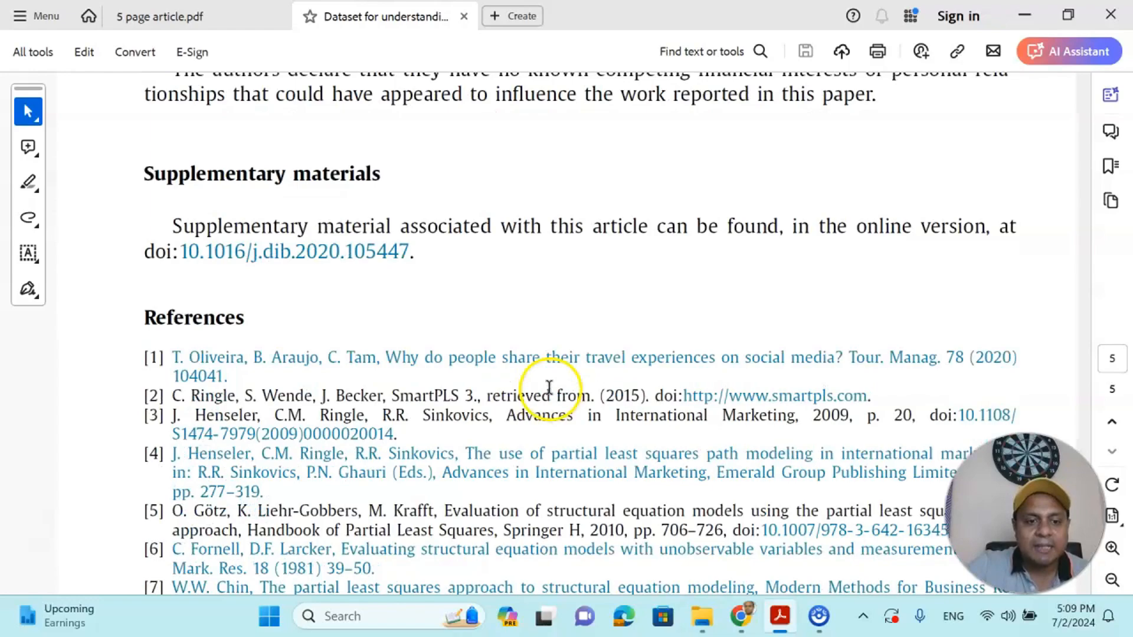
Scroll back up to page 1 with the Data in Brief header and article title
scroll("down", 3)
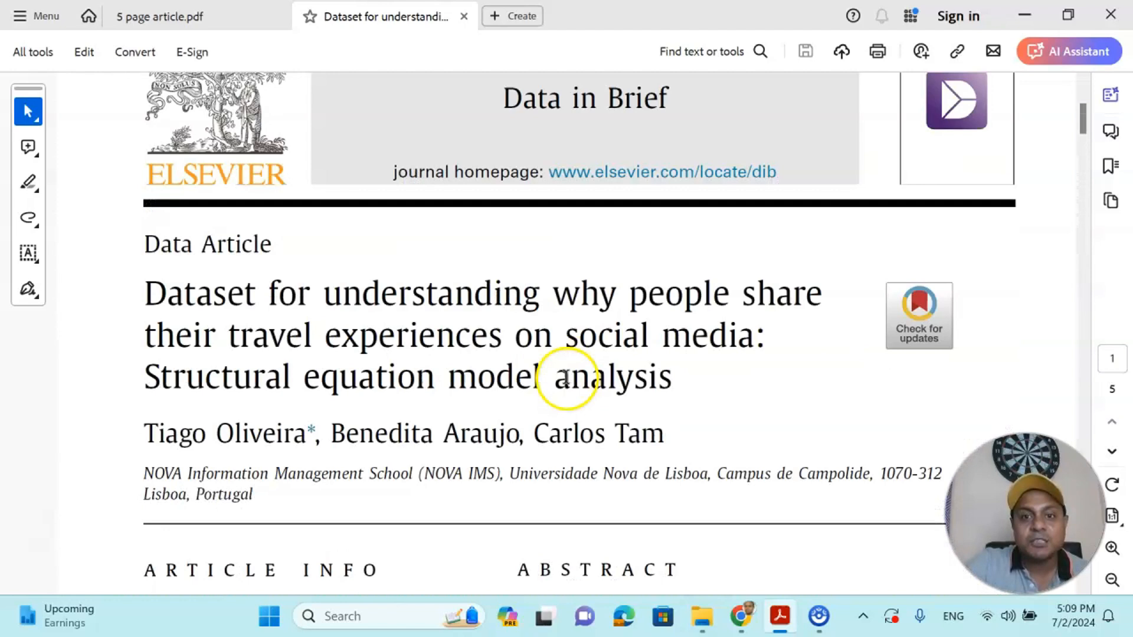
scroll("up", 3)
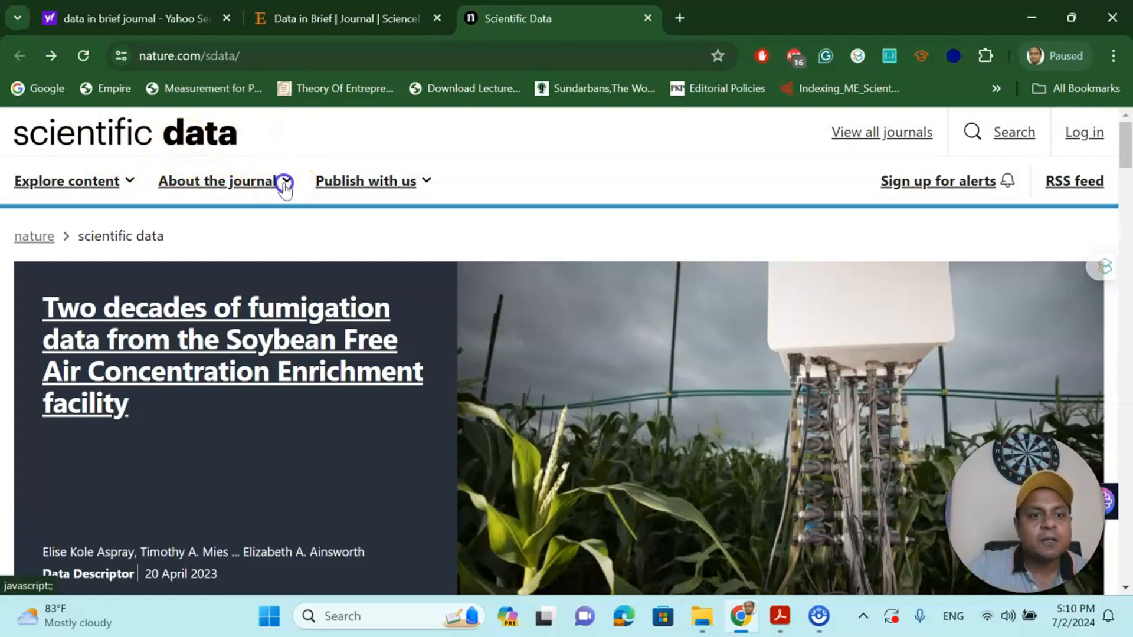
On the Scientific Data nature.com site, show the Journal Information page describing its scope
left_click(216, 181)
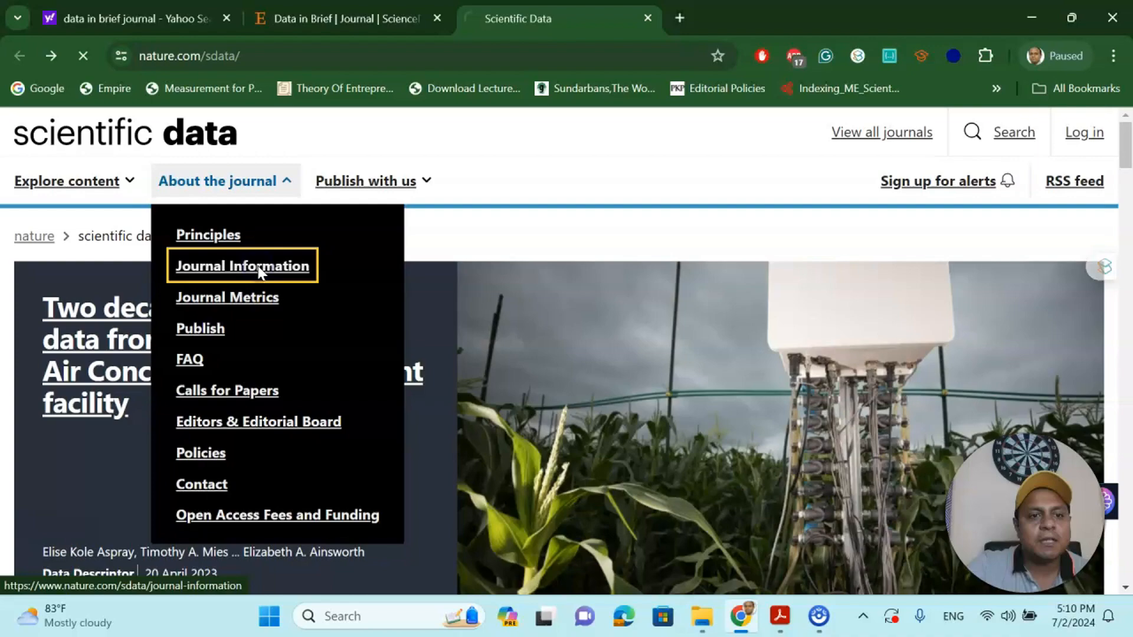
left_click(242, 266)
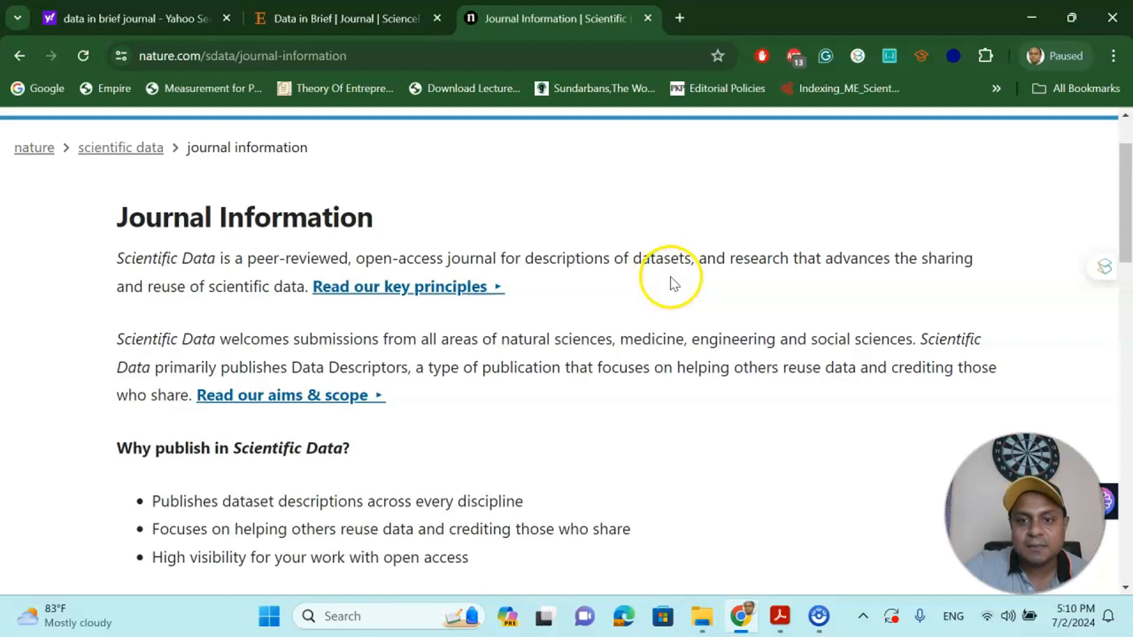
mouse_move(944, 284)
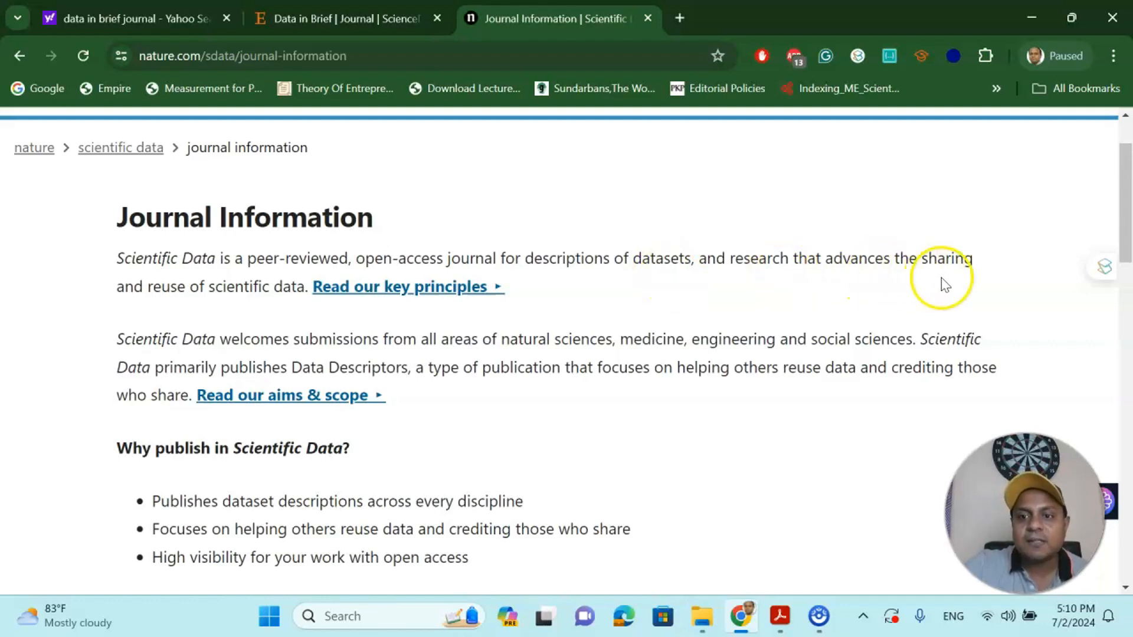
mouse_move(290, 293)
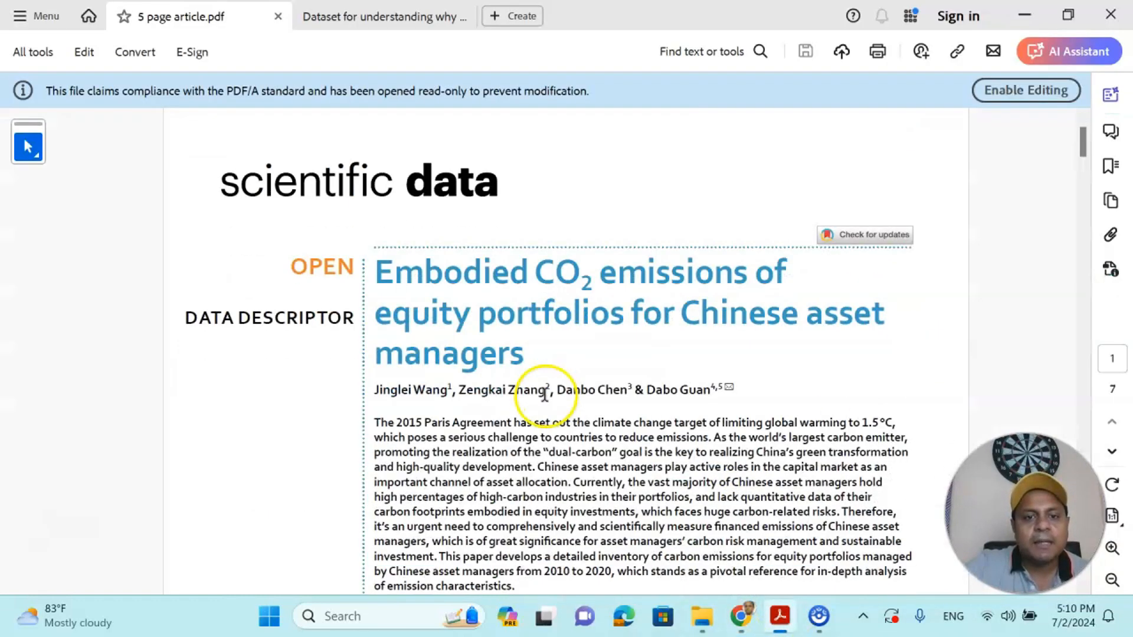
mouse_move(766, 295)
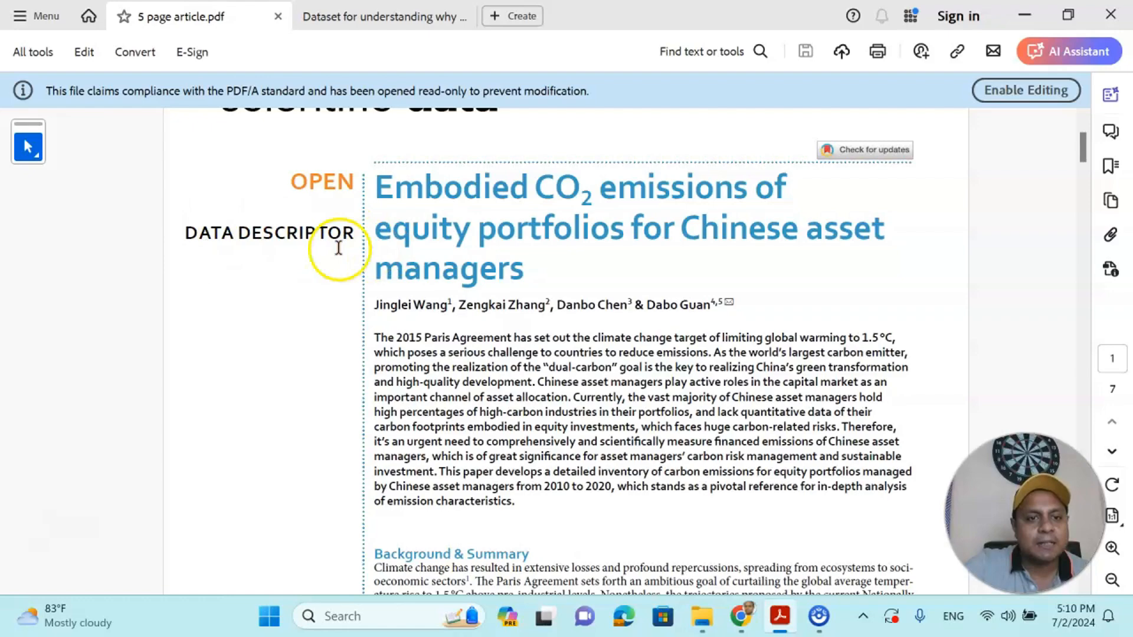
Scroll through the embodied CO2 emissions Data Descriptor from its title through the methods pages
scroll("down", 3)
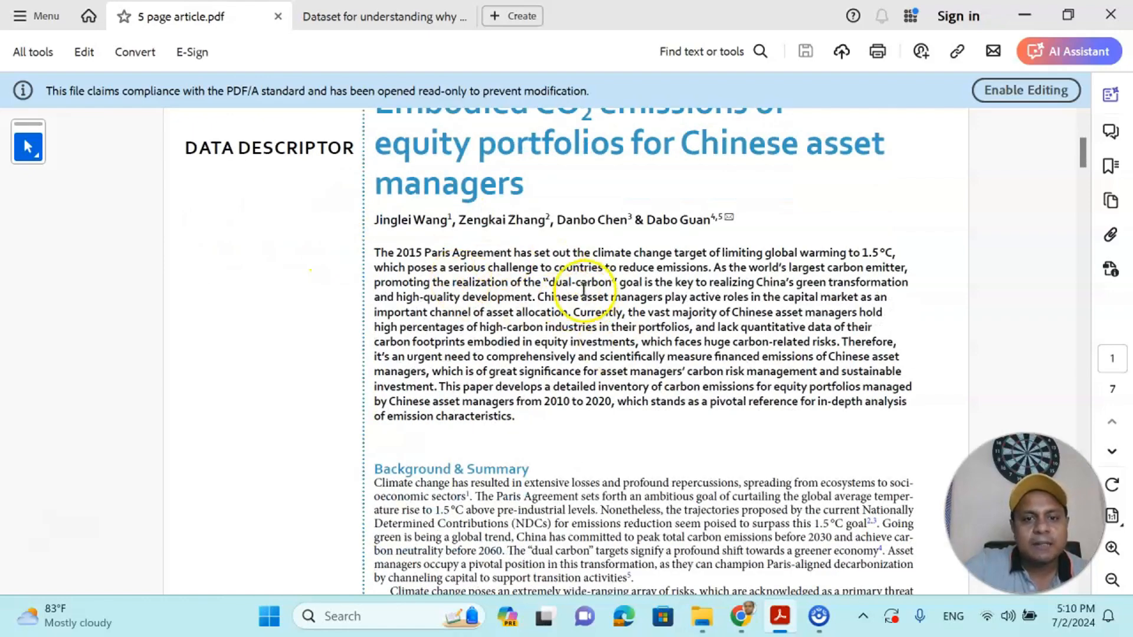
scroll("down", 3)
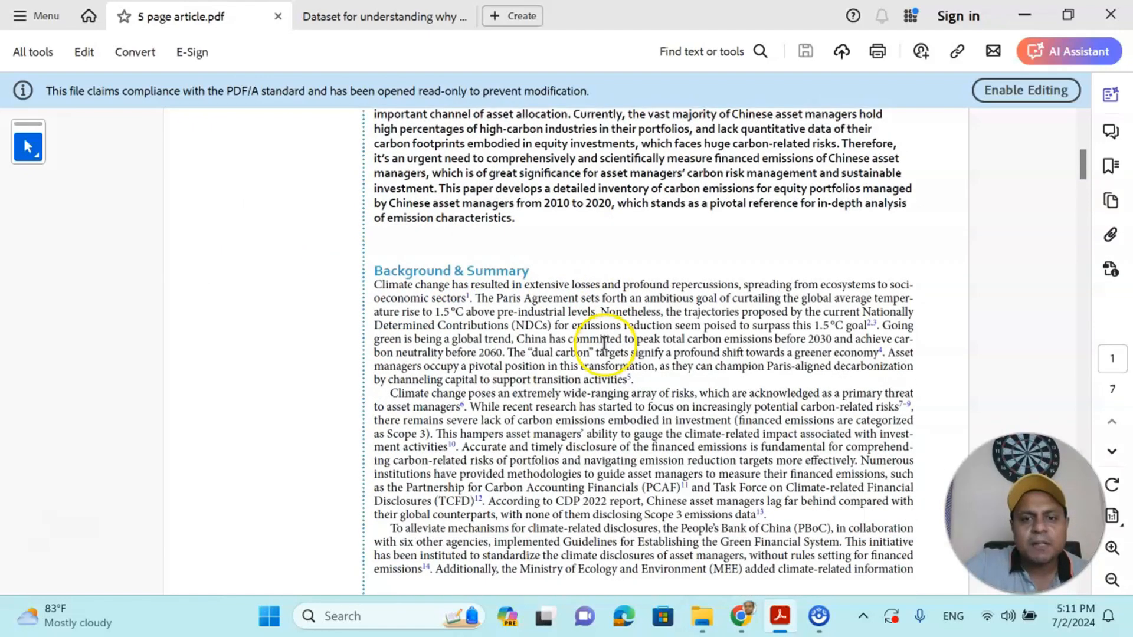
scroll("down", 3)
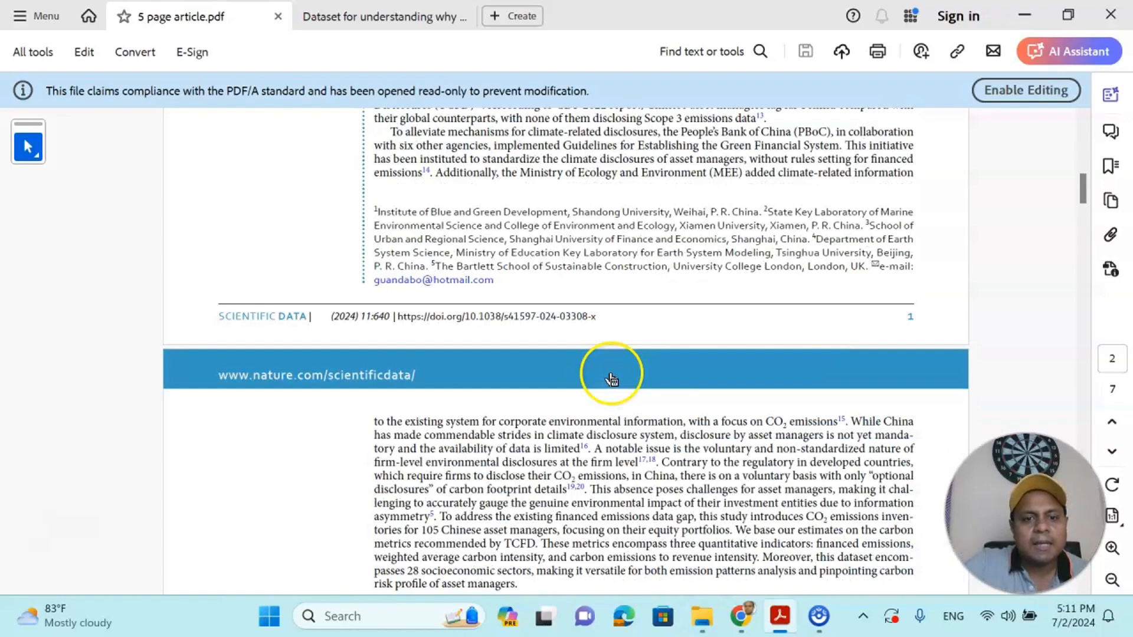
scroll("down", 3)
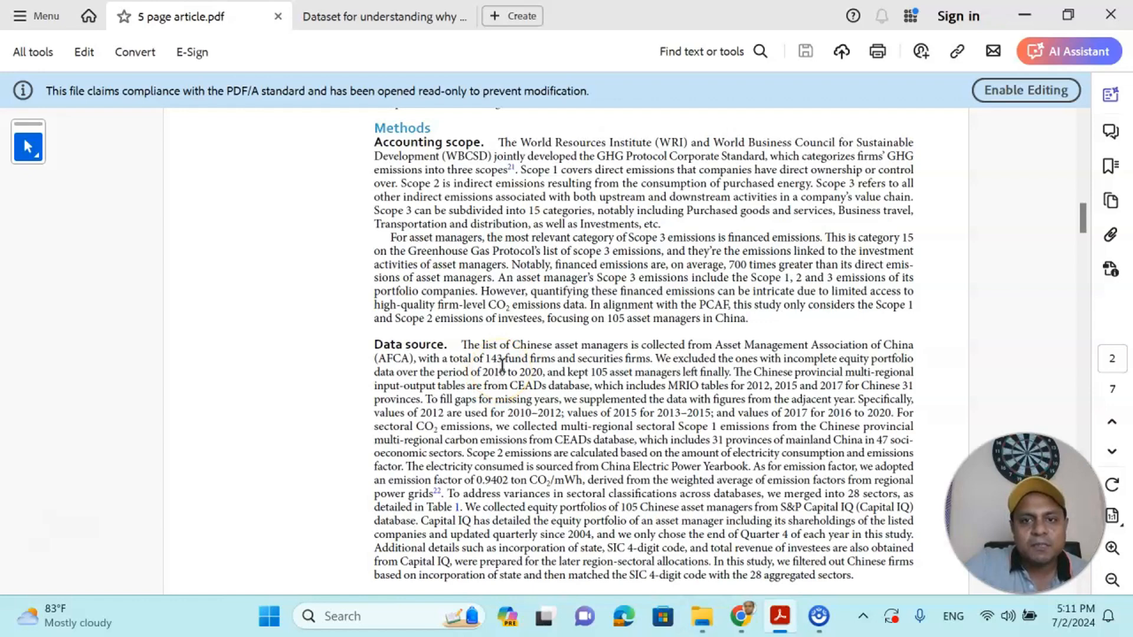
scroll("down", 3)
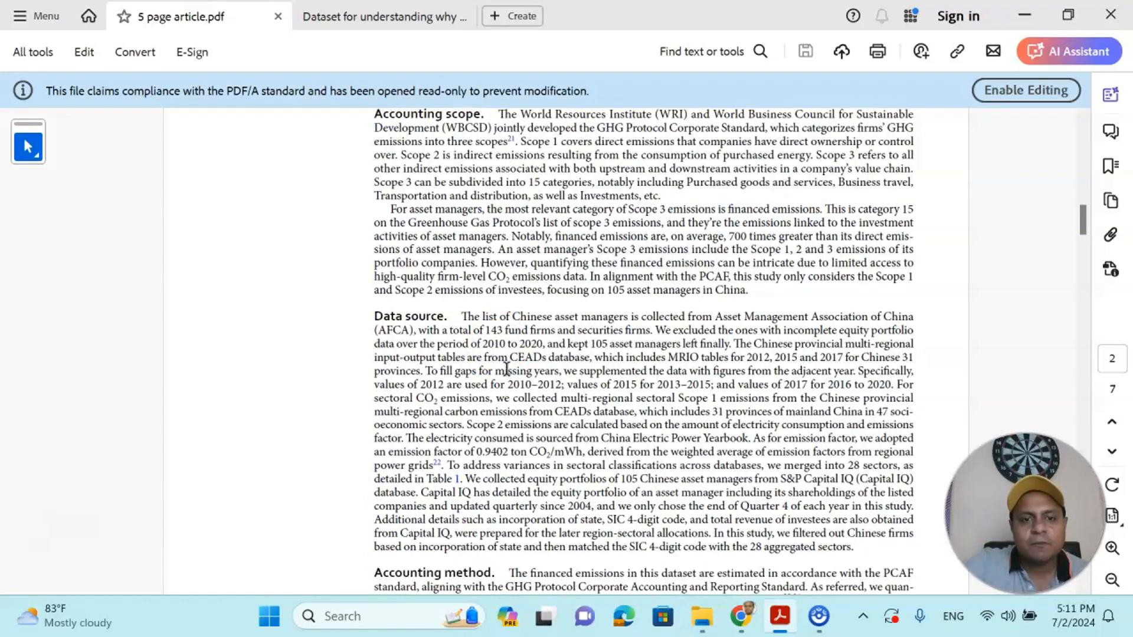
scroll("down", 3)
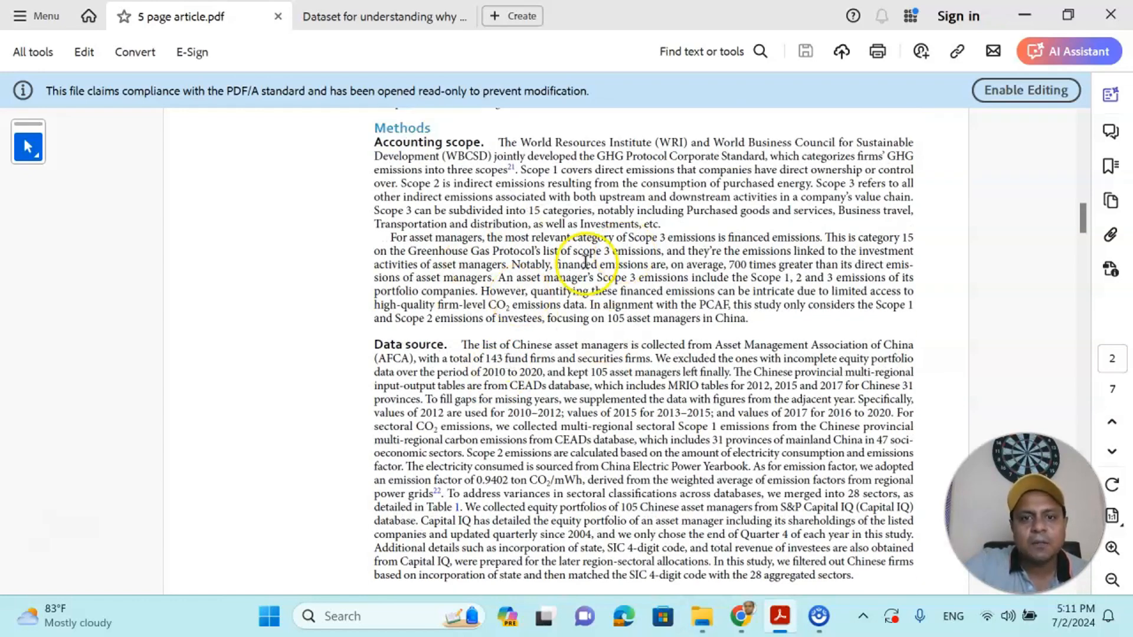
scroll("down", 3)
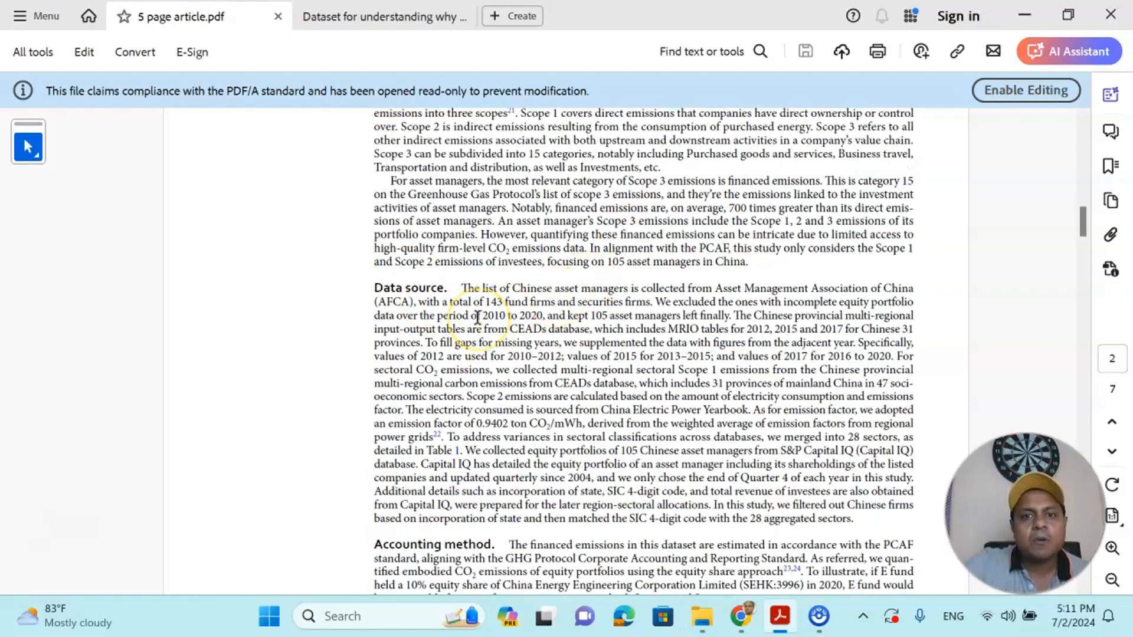
scroll("down", 3)
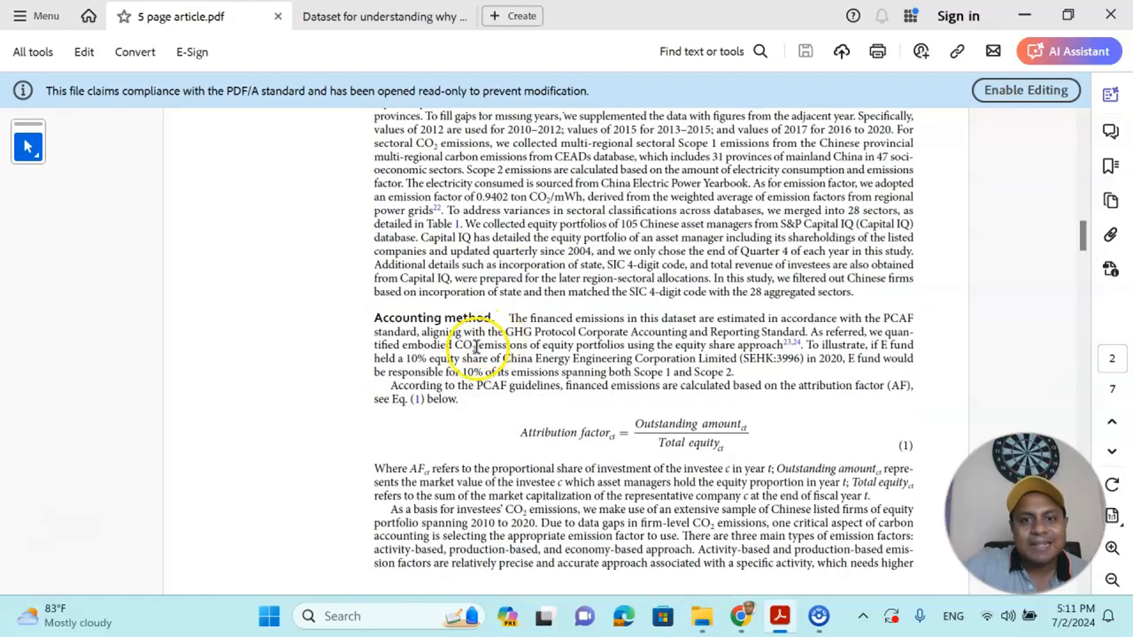
Continue to the last page with the Code availability section and references
scroll("down", 3)
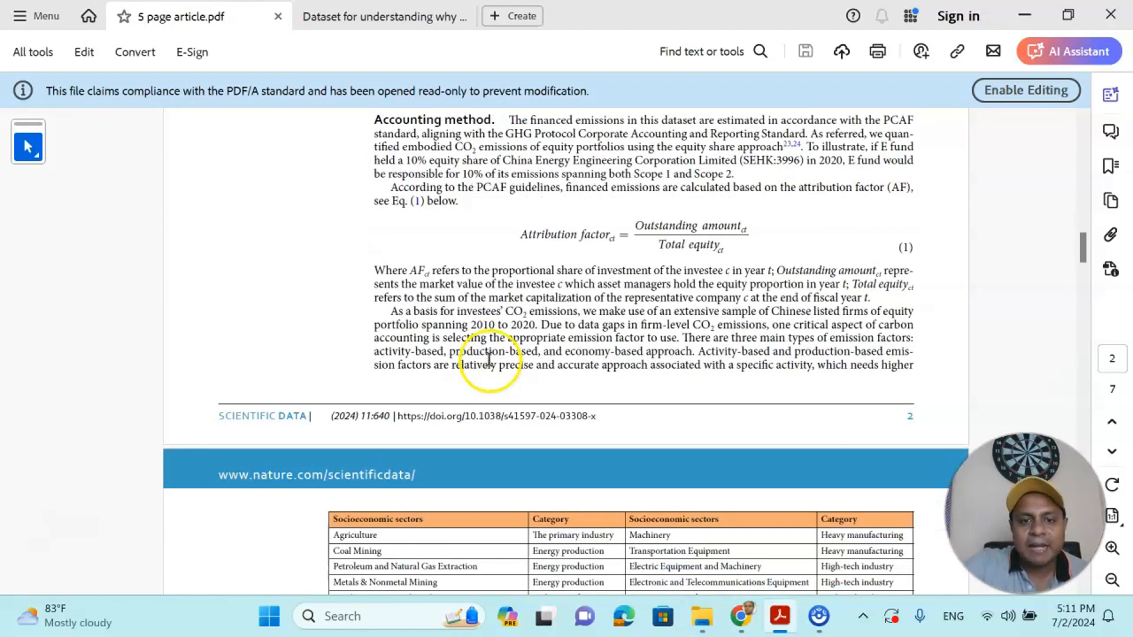
scroll("down", 3)
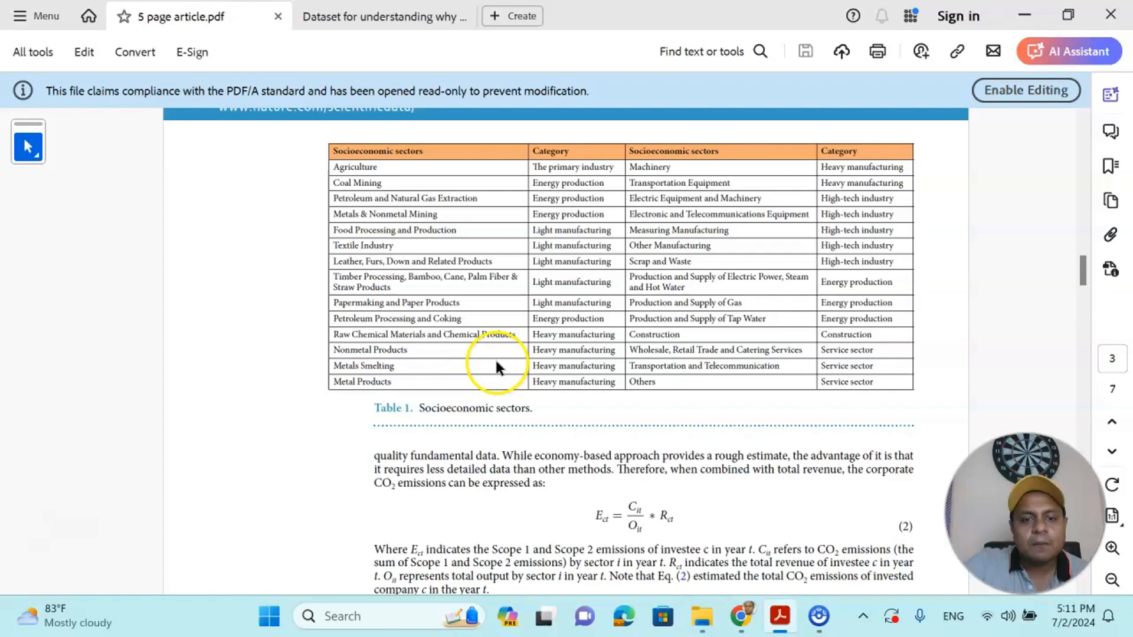
scroll("down", 3)
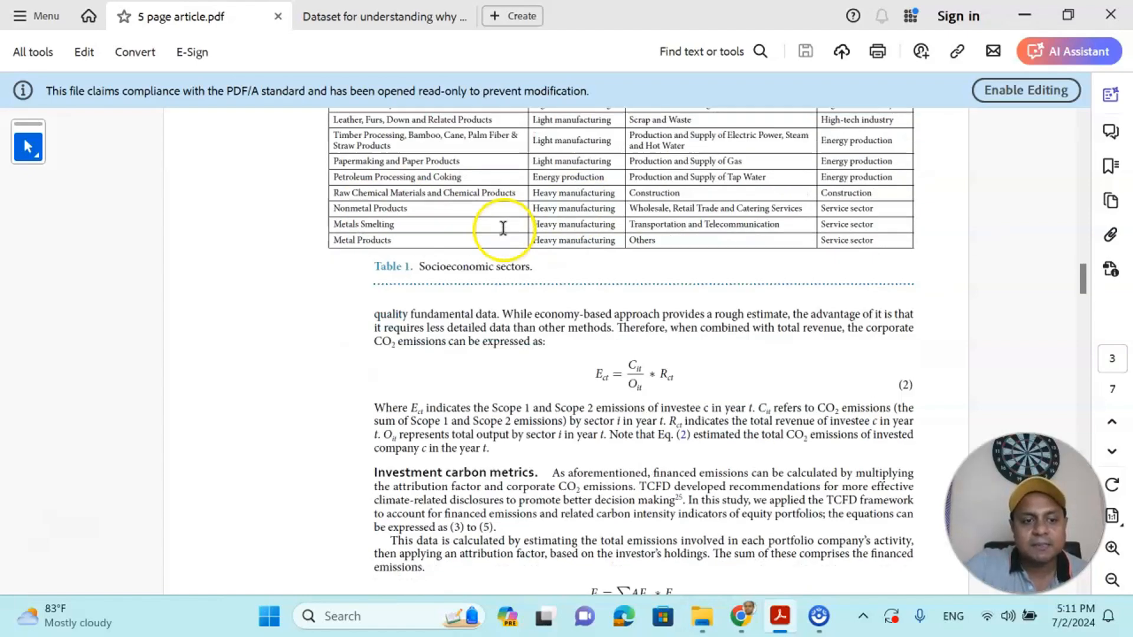
scroll("down", 3)
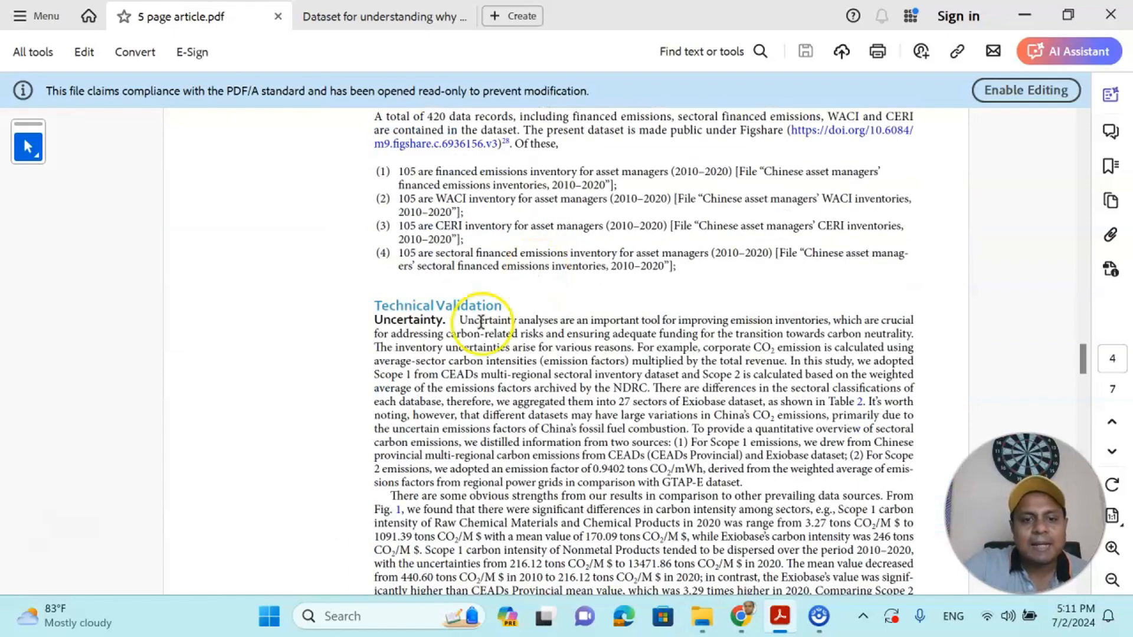
scroll("down", 3)
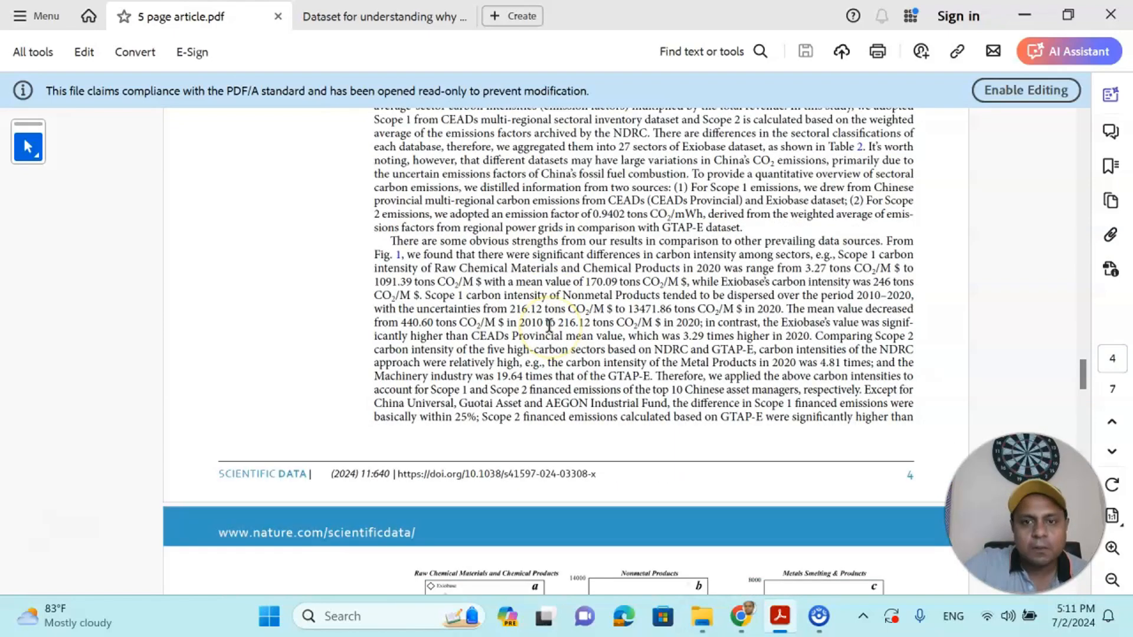
scroll("down", 3)
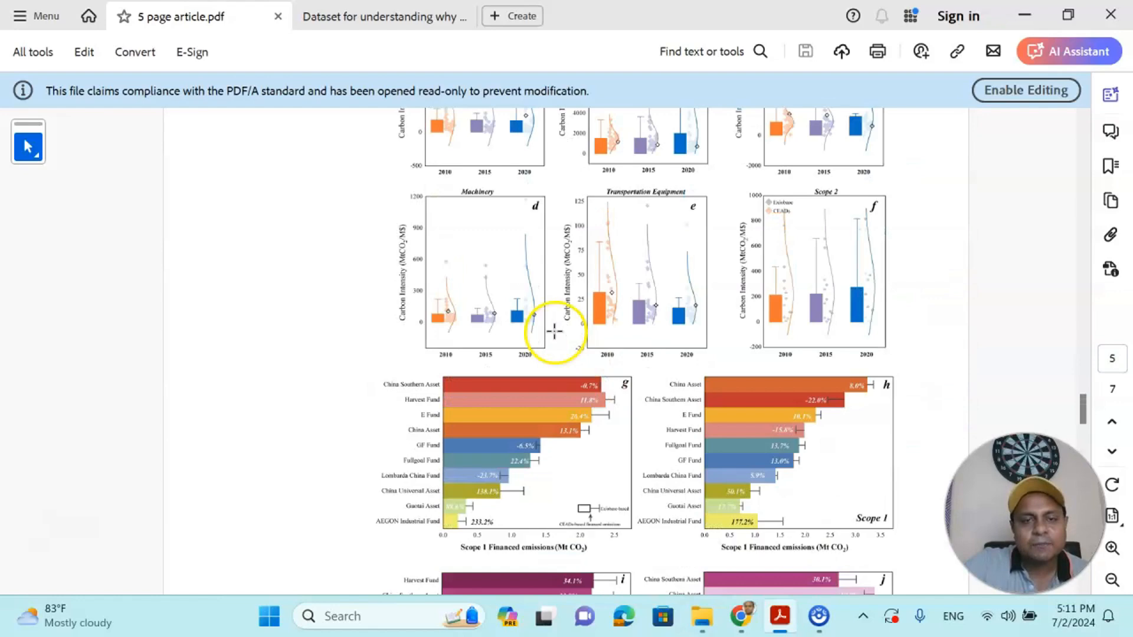
scroll("down", 3)
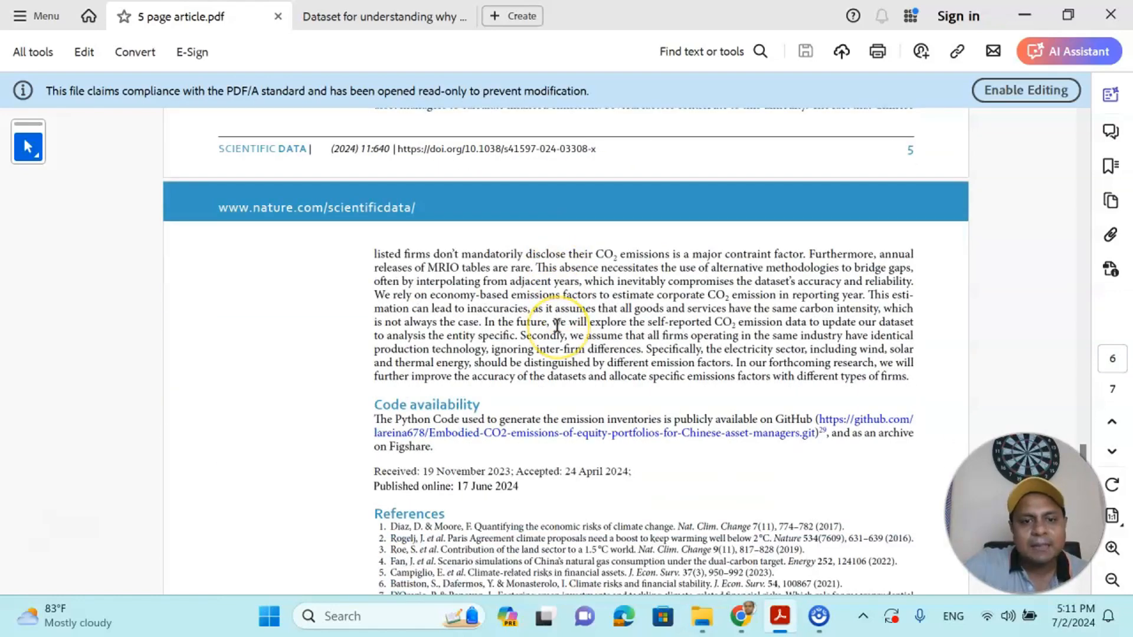
scroll("down", 3)
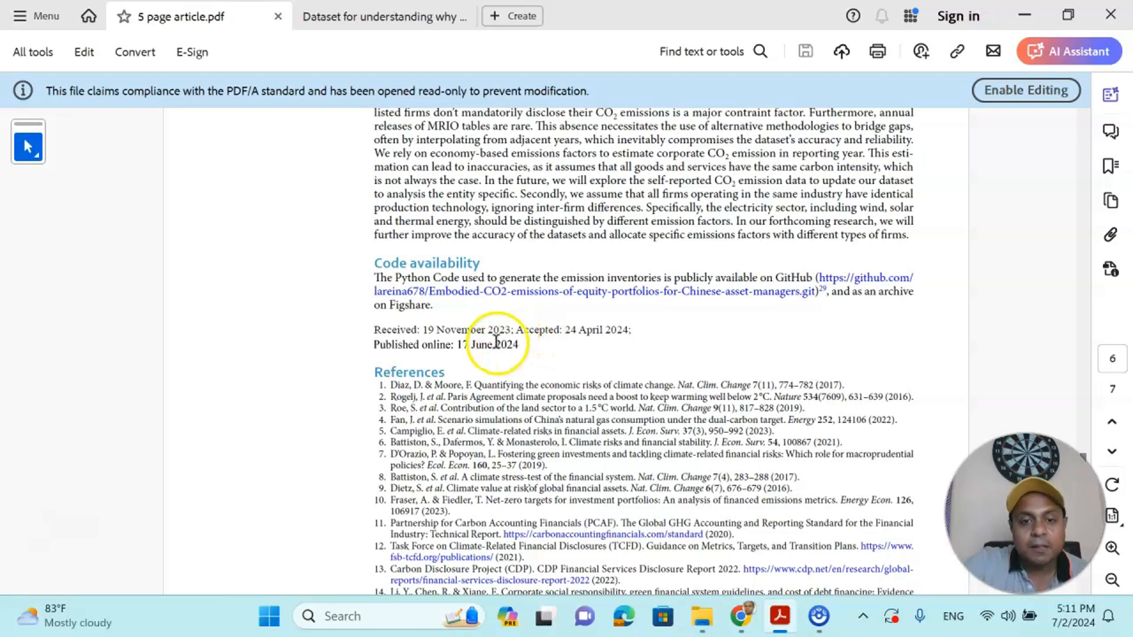
mouse_move(576, 339)
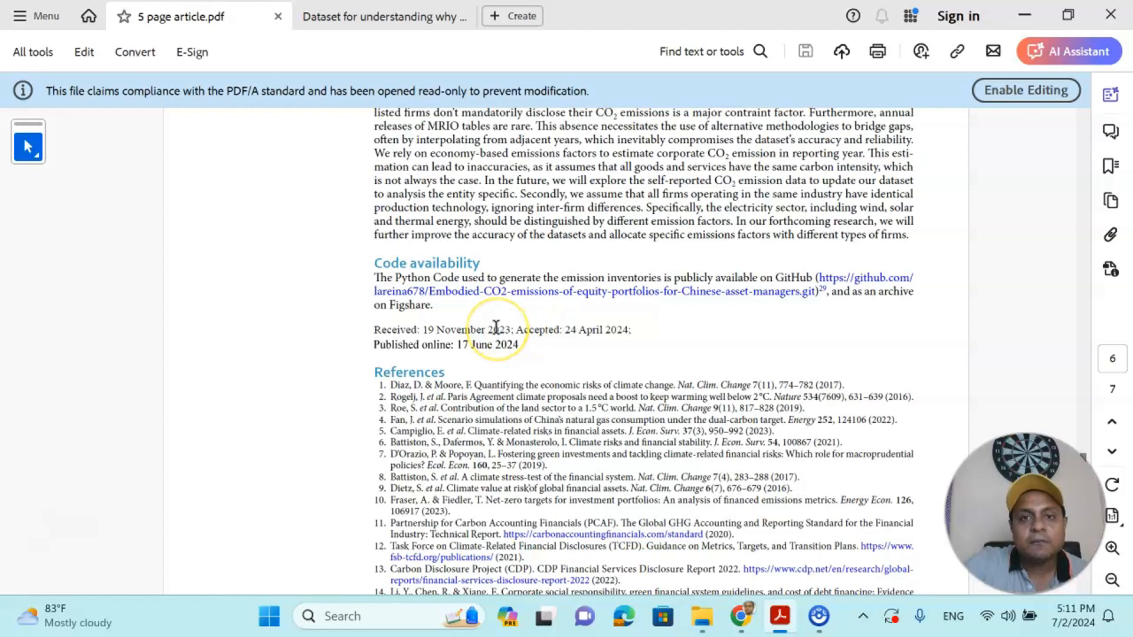
mouse_move(574, 355)
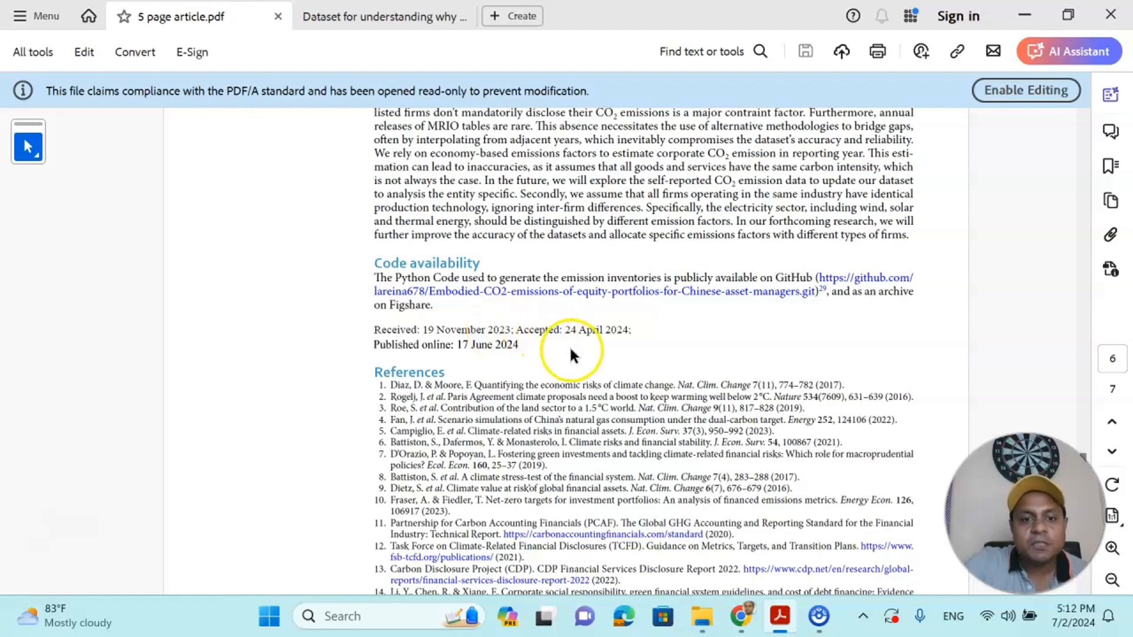
View the article's received and publication dates, then return to the Data in Brief journal page
scroll("down", 3)
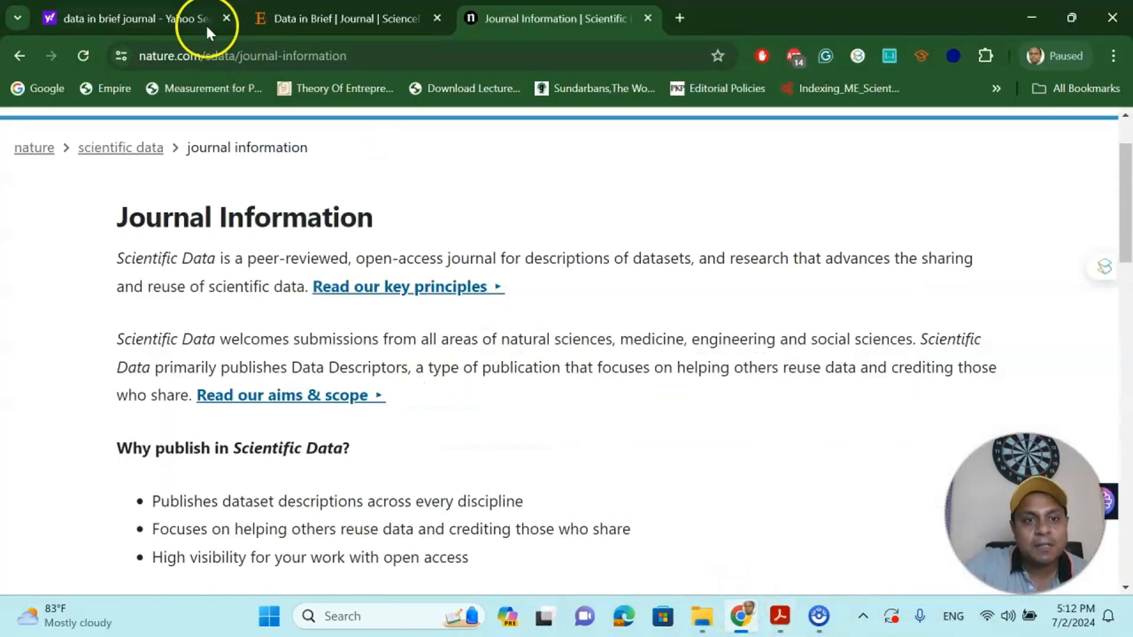
left_click(346, 18)
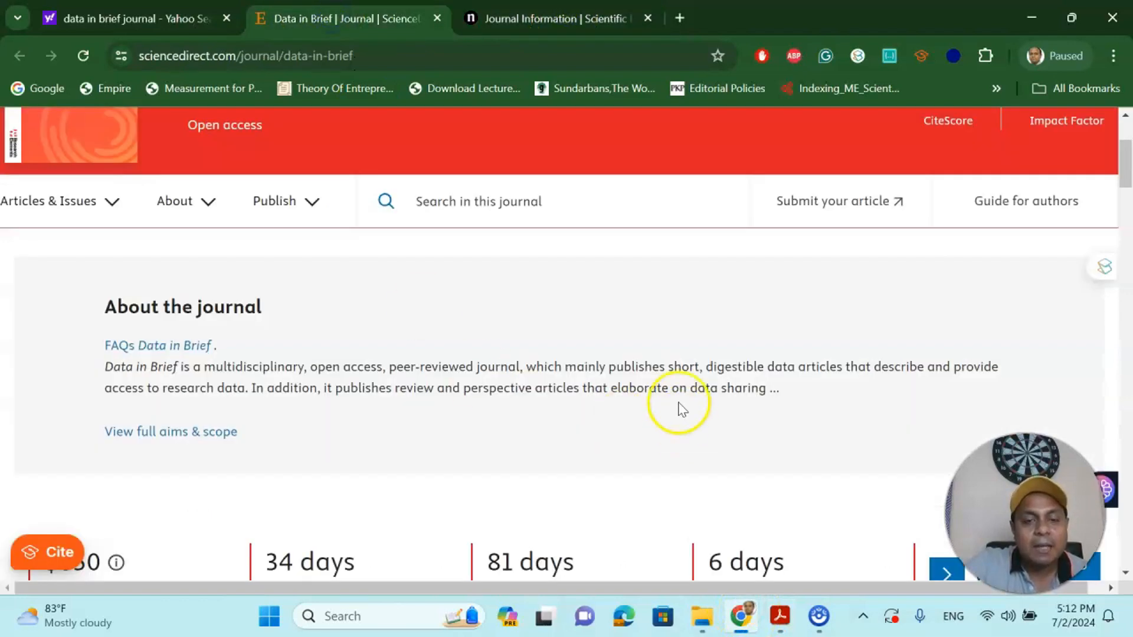